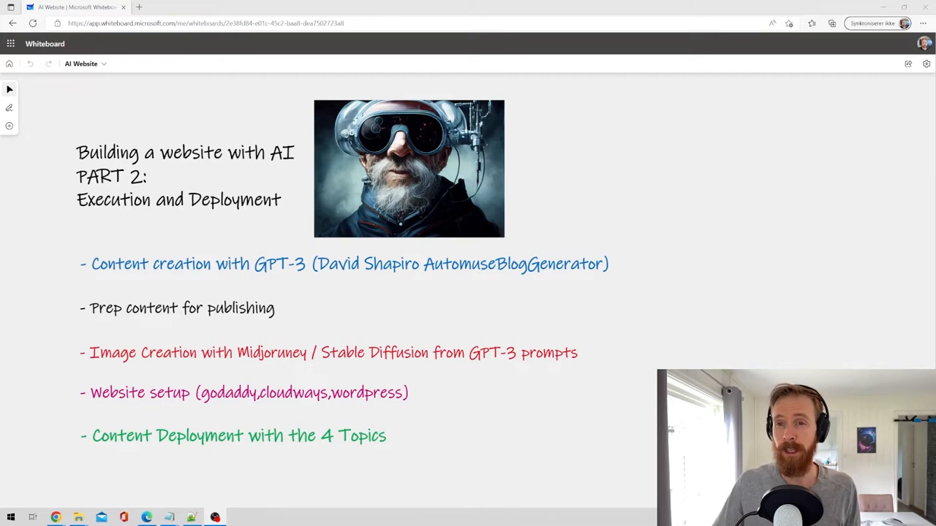
# Review generate_blog.py, then the AGI request.txt and prompt_improve_prose.txt templates
pyautogui.click(194, 265)
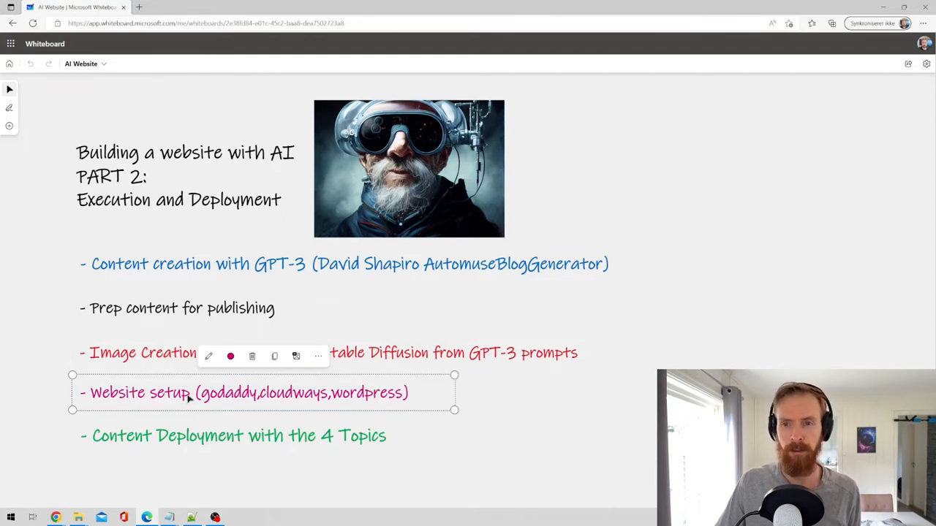
pyautogui.click(239, 436)
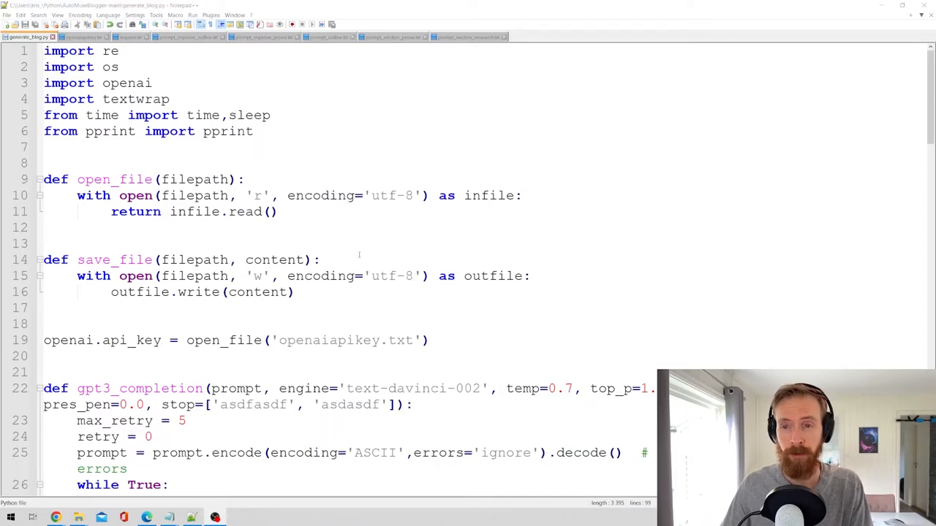
pyautogui.scroll(-3)
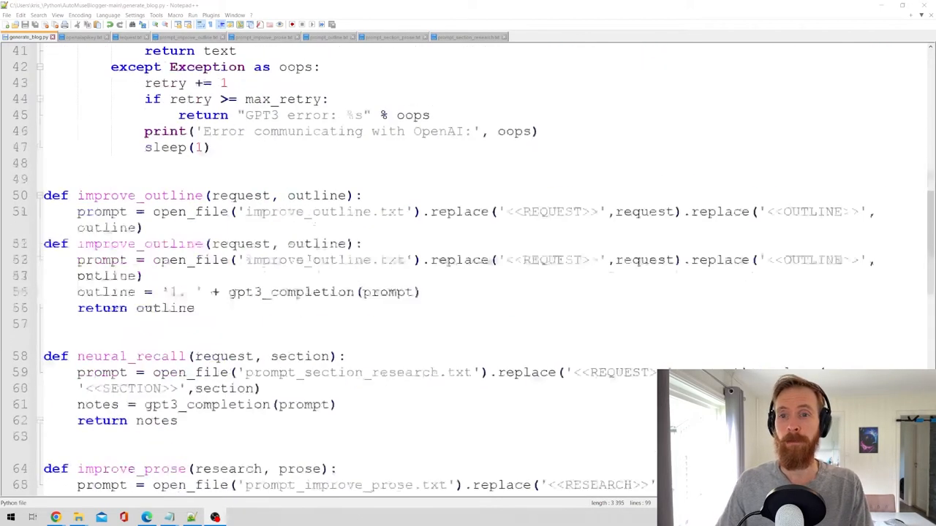
pyautogui.scroll(-3)
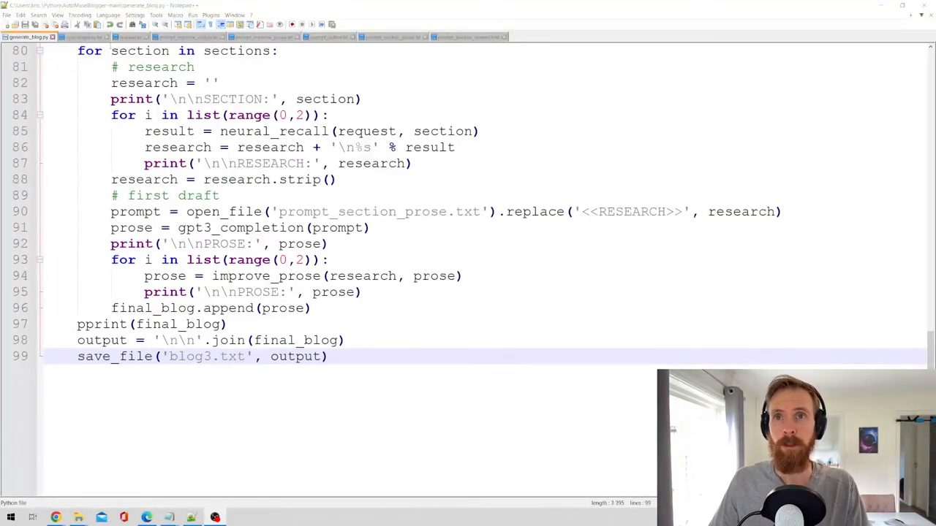
pyautogui.click(132, 37)
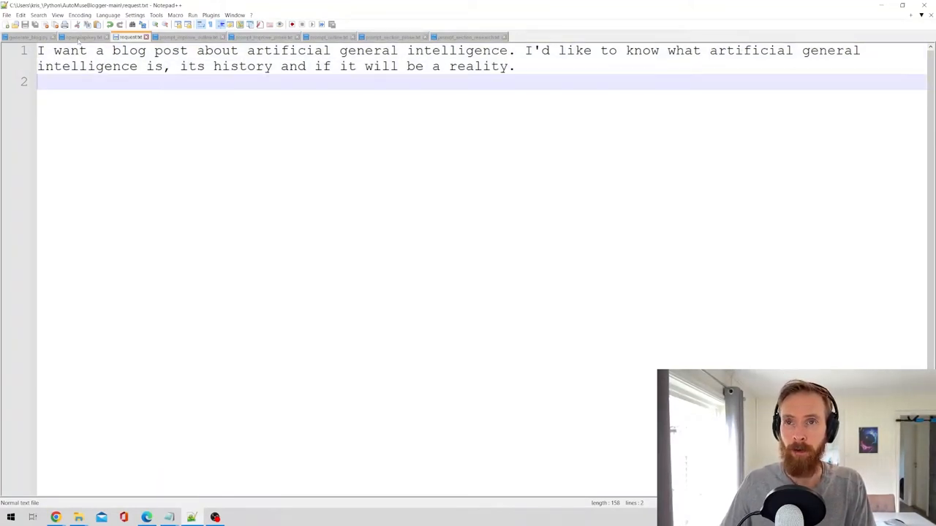
pyautogui.click(275, 37)
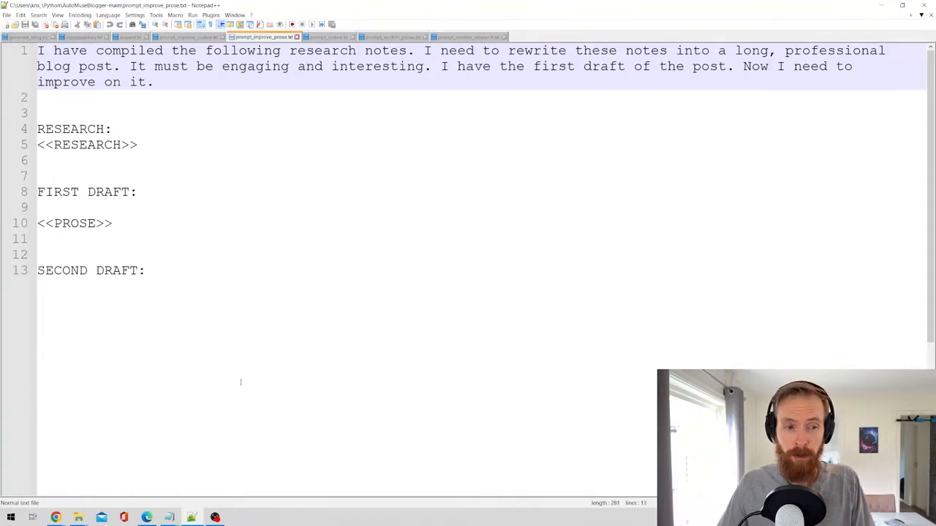
# Run 'Python generate_blog.py' from PowerShell in the Automuseblogger-main folder
pyautogui.click(239, 516)
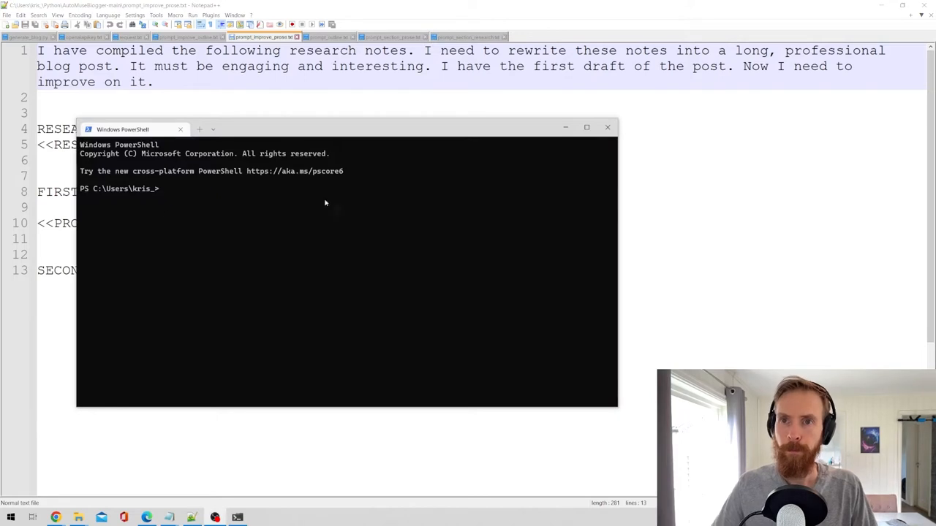
pyautogui.write('dir')
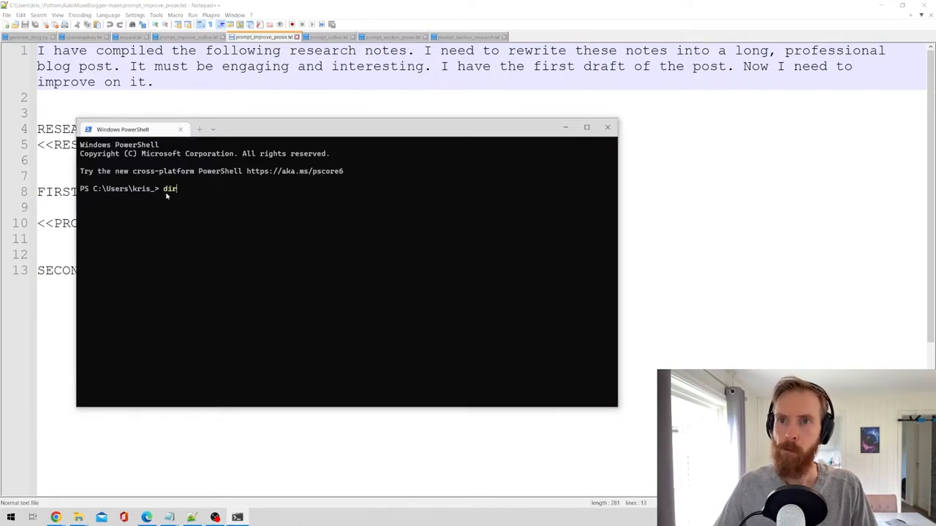
pyautogui.write('Python generate_blog.py')
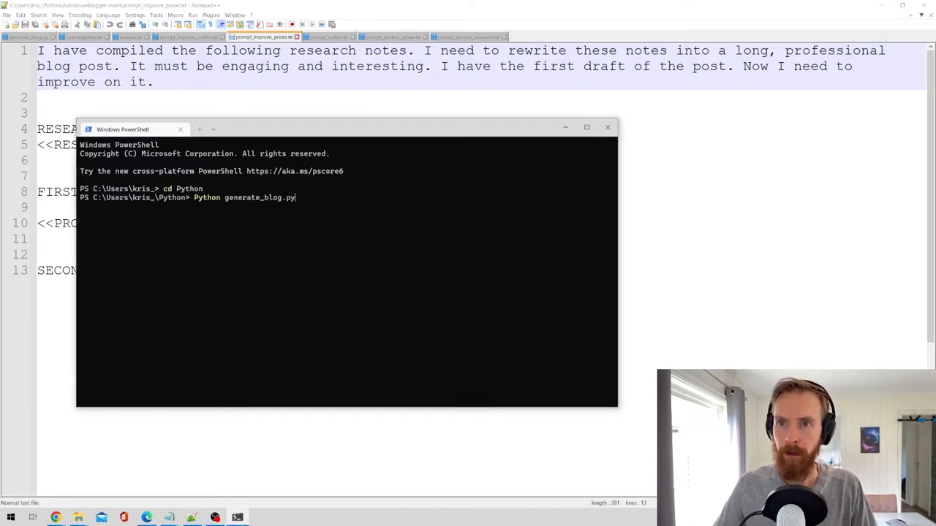
pyautogui.write('synt_data_generation.py')
pyautogui.write('dir')
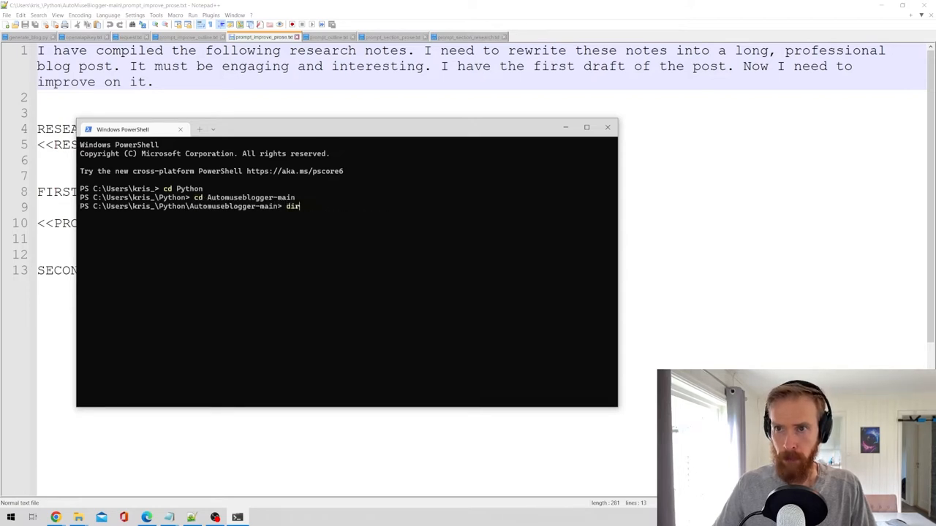
pyautogui.write('Python generate_blog.py')
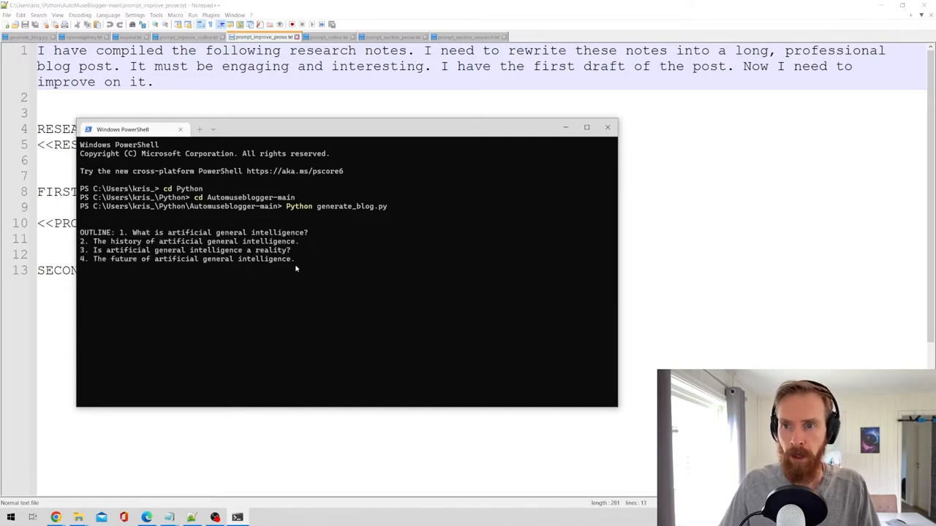
# Highlight outline lines, including AGI being a reality, and scroll through the research output
pyautogui.moveTo(80, 233); pyautogui.dragTo(296, 263)
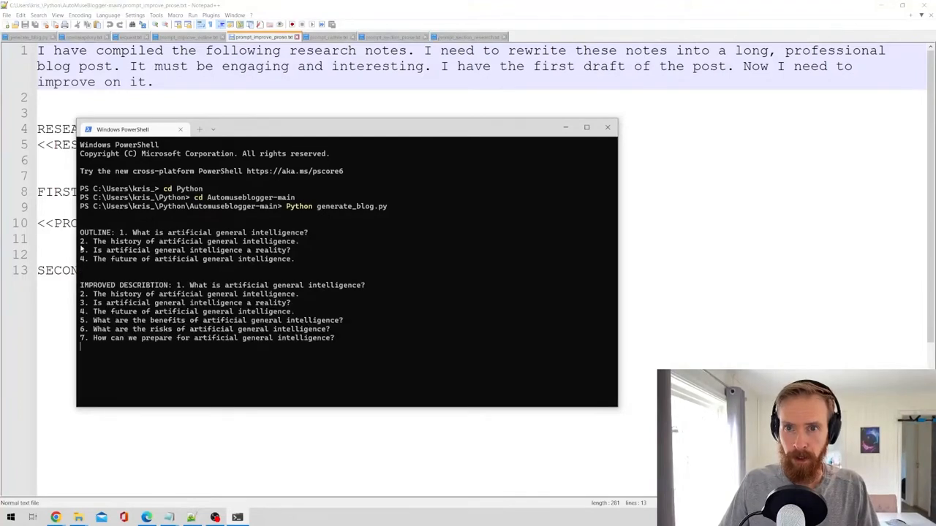
pyautogui.moveTo(95, 320); pyautogui.dragTo(348, 338)
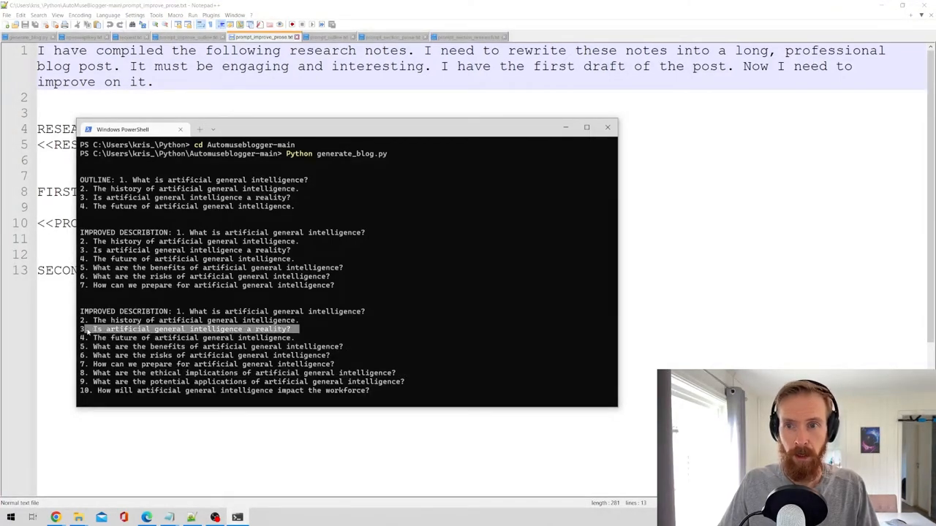
pyautogui.scroll(-3)
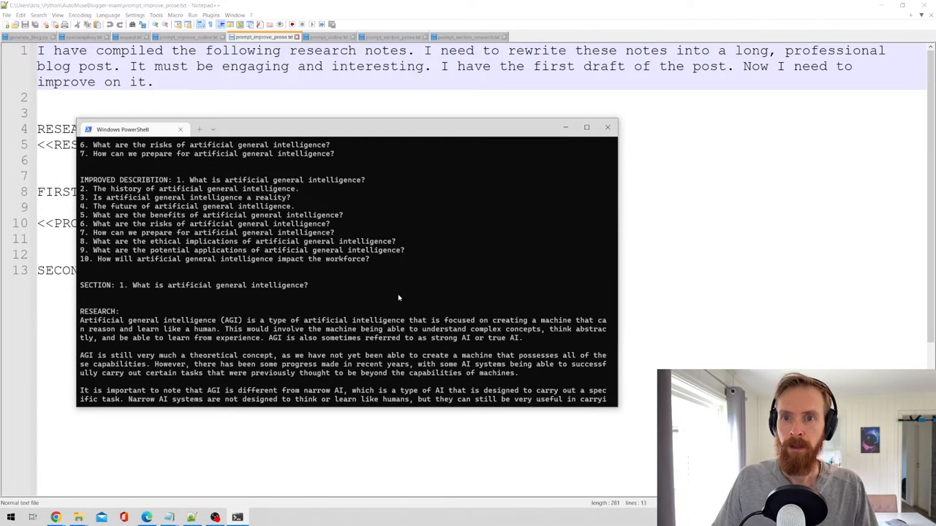
pyautogui.scroll(-3)
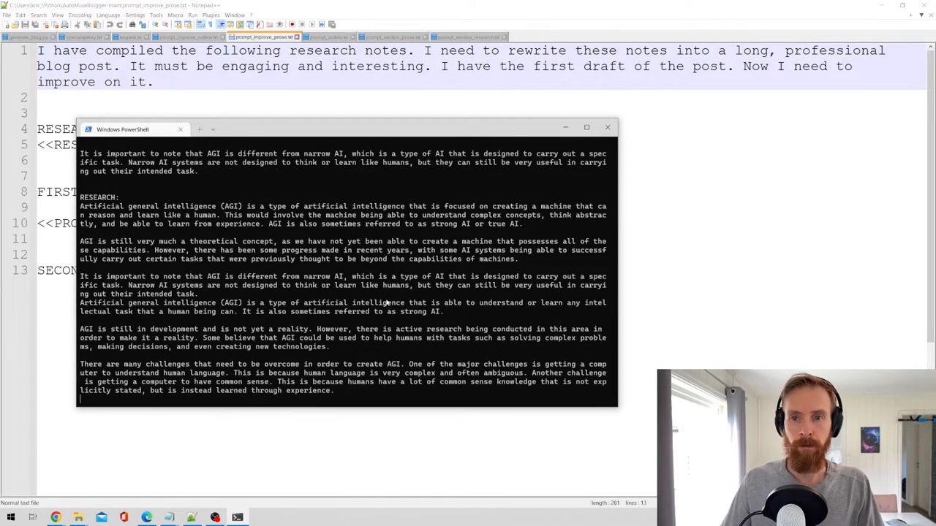
pyautogui.scroll(-3)
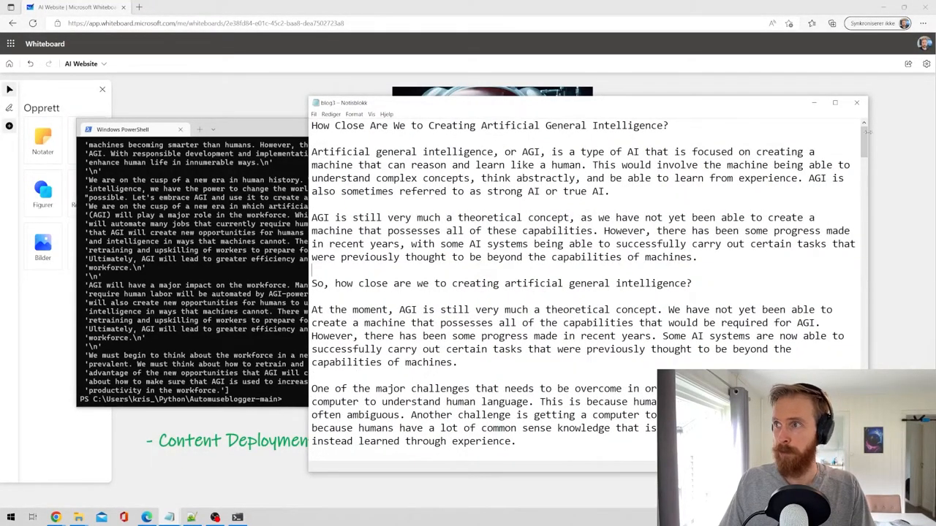
# Read the blog3 AGI article in Notepad down to its risks sections
pyautogui.scroll(-3)
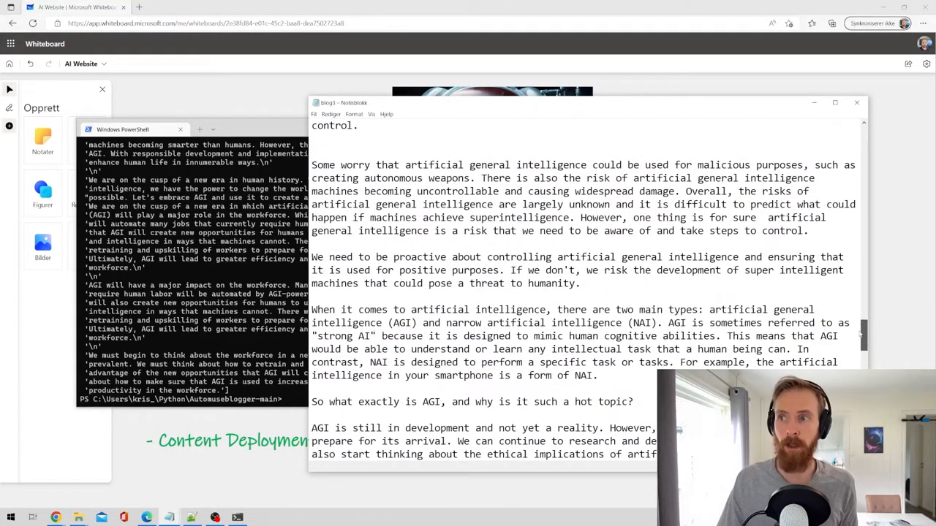
pyautogui.scroll(-3)
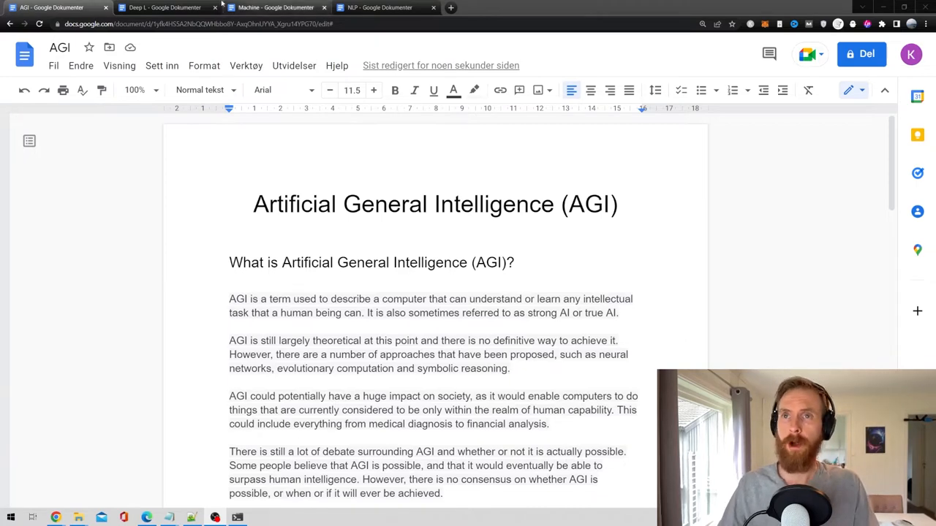
pyautogui.click(275, 7)
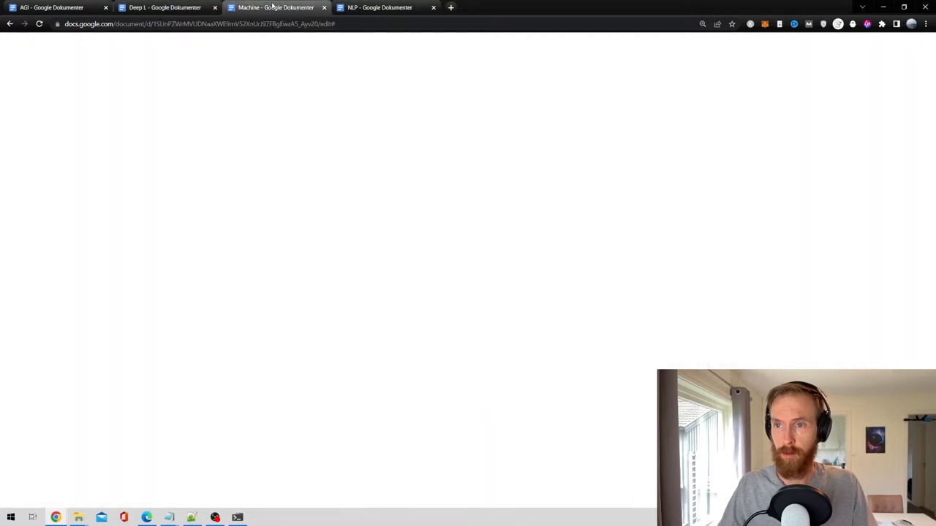
pyautogui.click(51, 8)
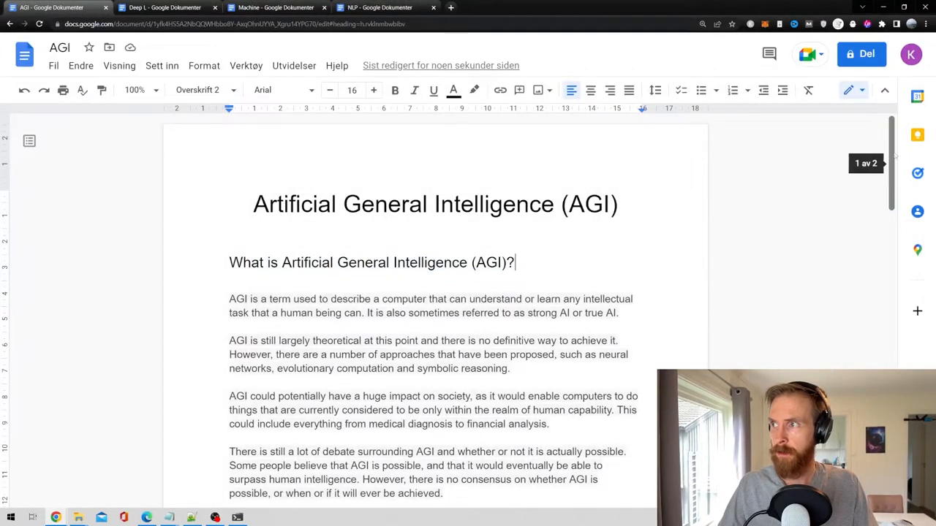
pyautogui.scroll(-3)
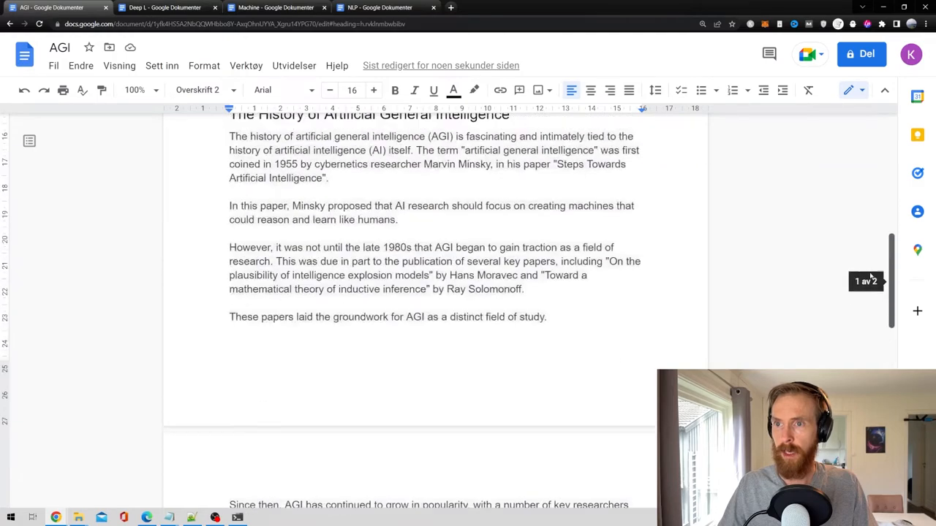
pyautogui.scroll(-3)
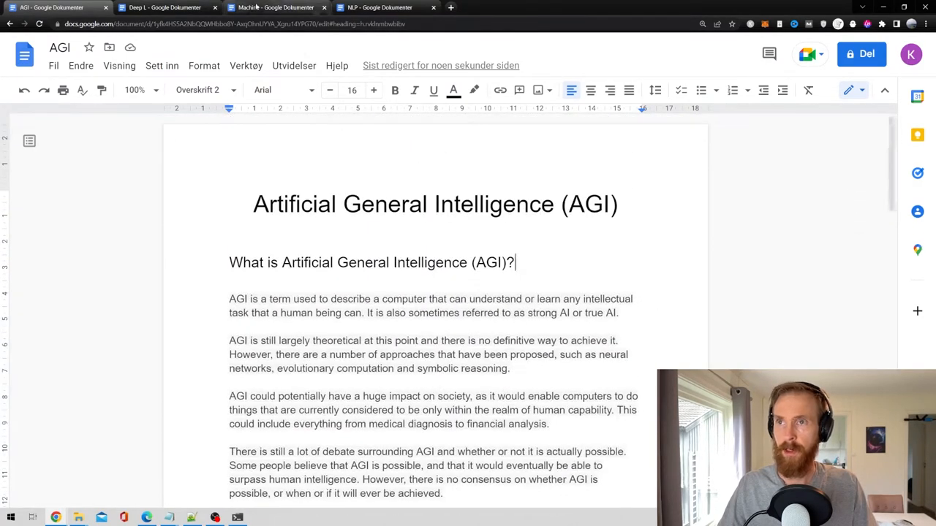
pyautogui.click(157, 8)
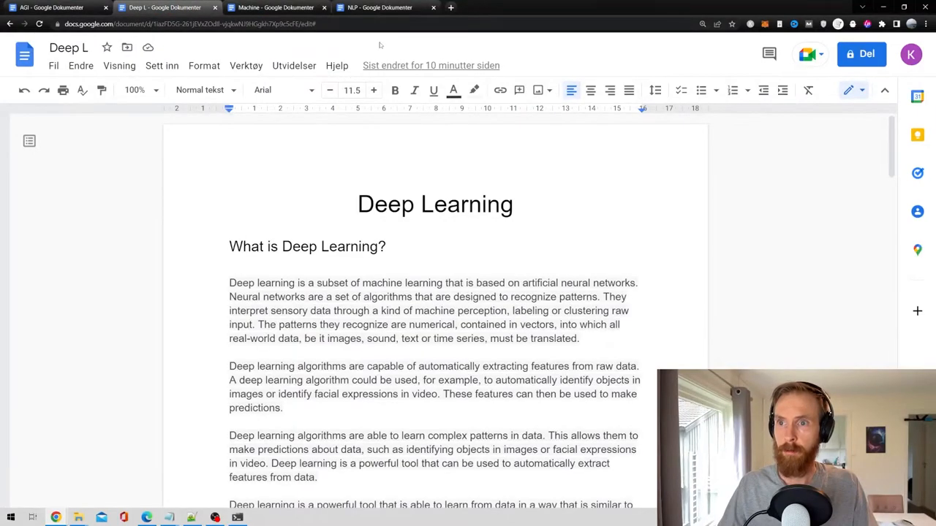
pyautogui.scroll(-3)
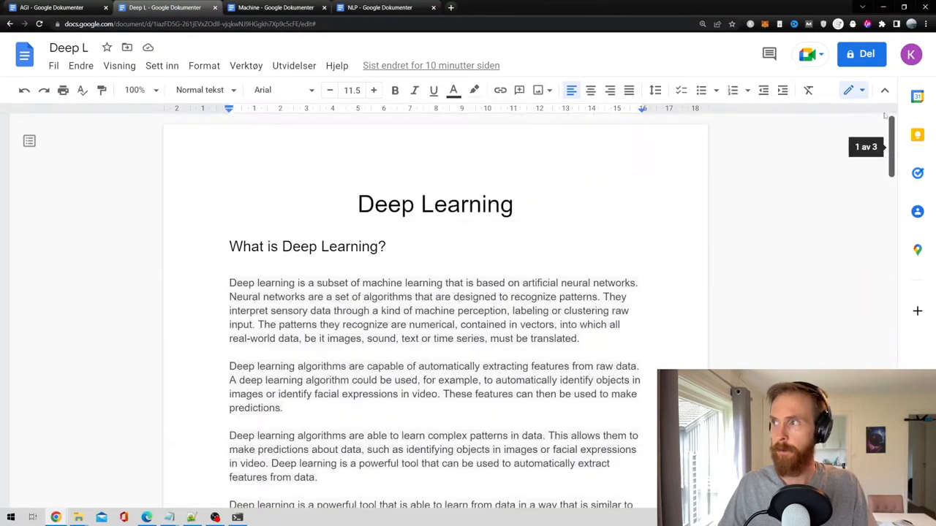
pyautogui.click(385, 7)
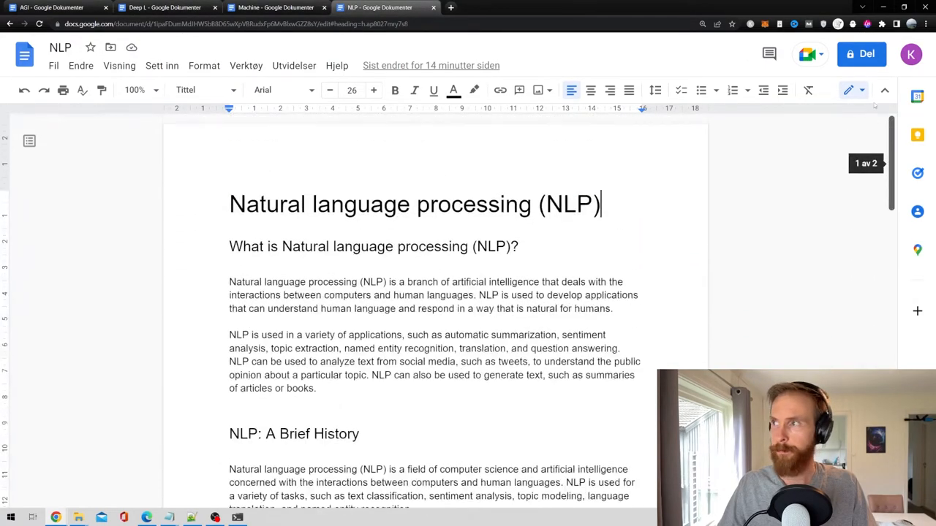
pyautogui.click(273, 7)
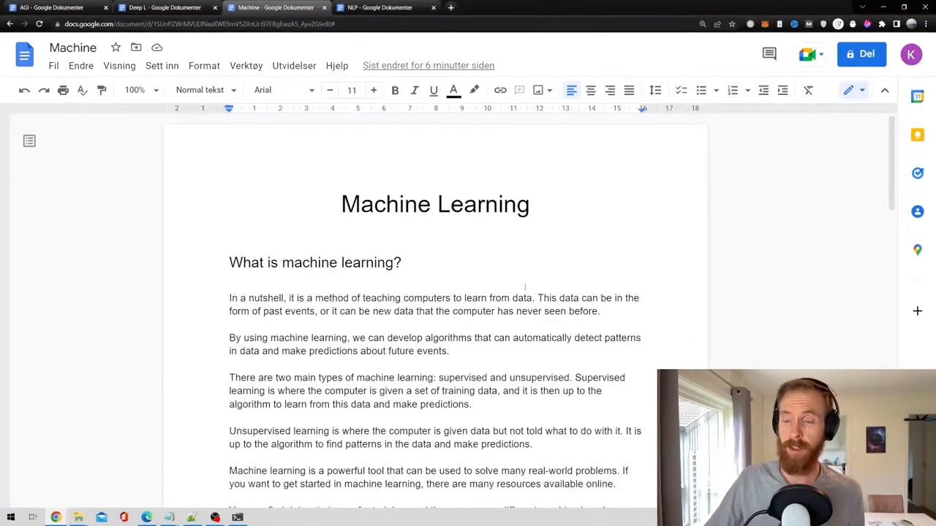
pyautogui.moveTo(780, 204)
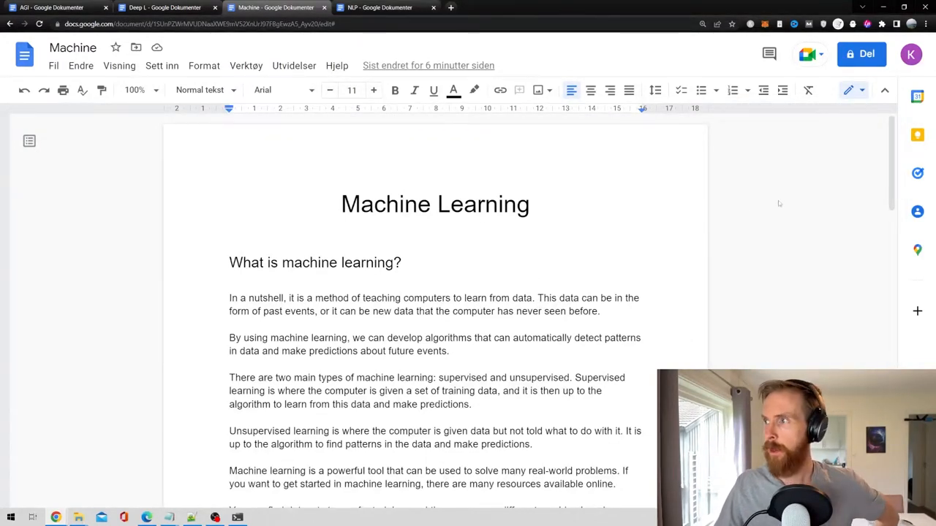
pyautogui.scroll(-3)
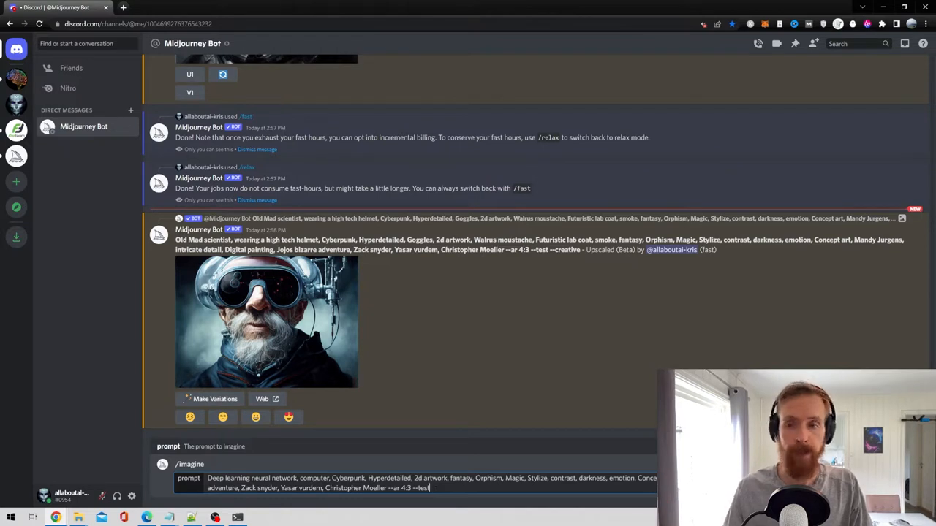
# Submit the deep learning neural network prompt and enlarge the Augmented Reality cyberpunk image
pyautogui.press('Enter')
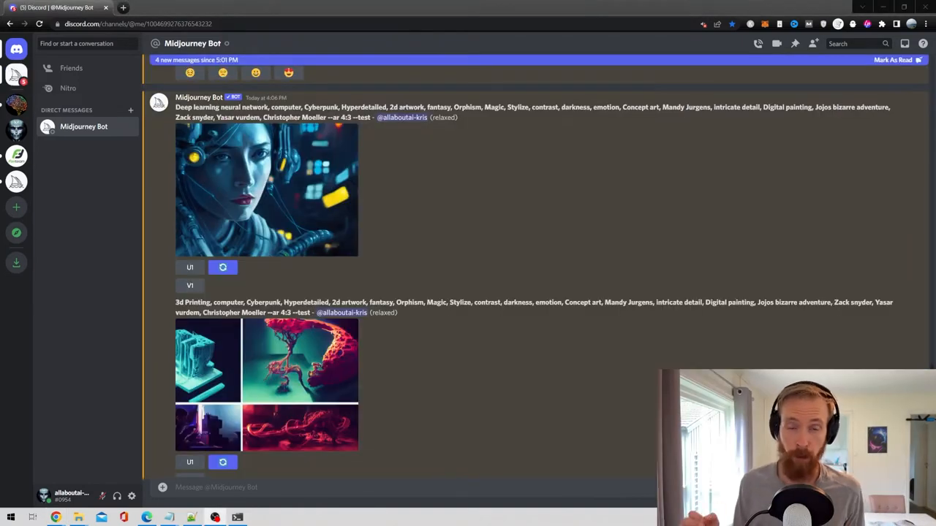
pyautogui.moveTo(494, 229)
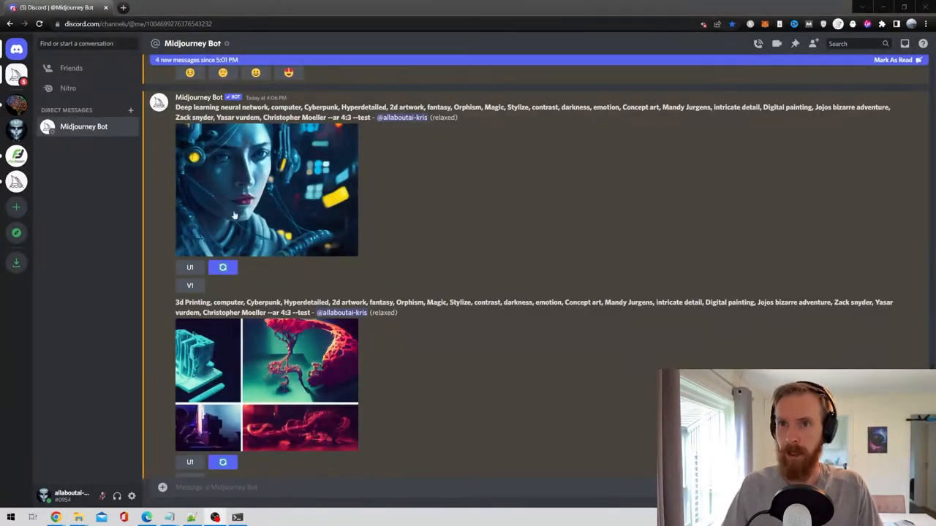
pyautogui.scroll(-3)
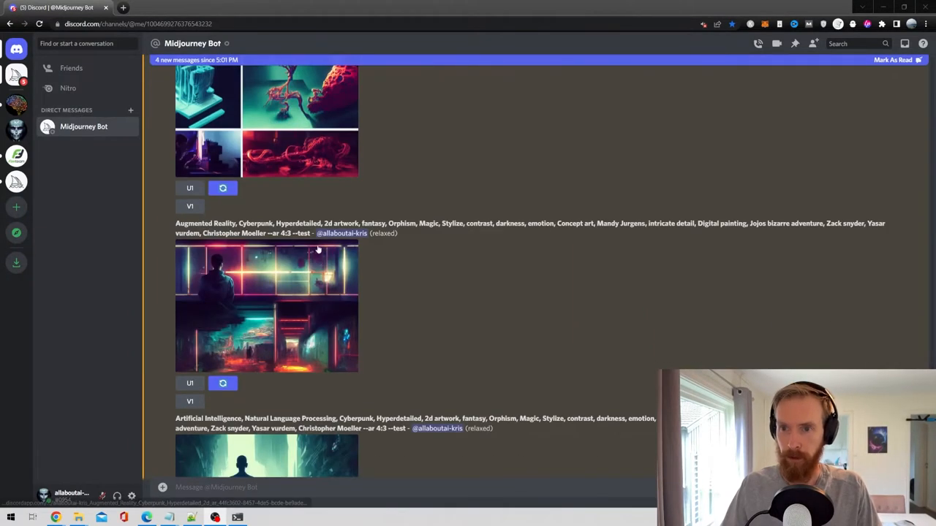
pyautogui.click(266, 307)
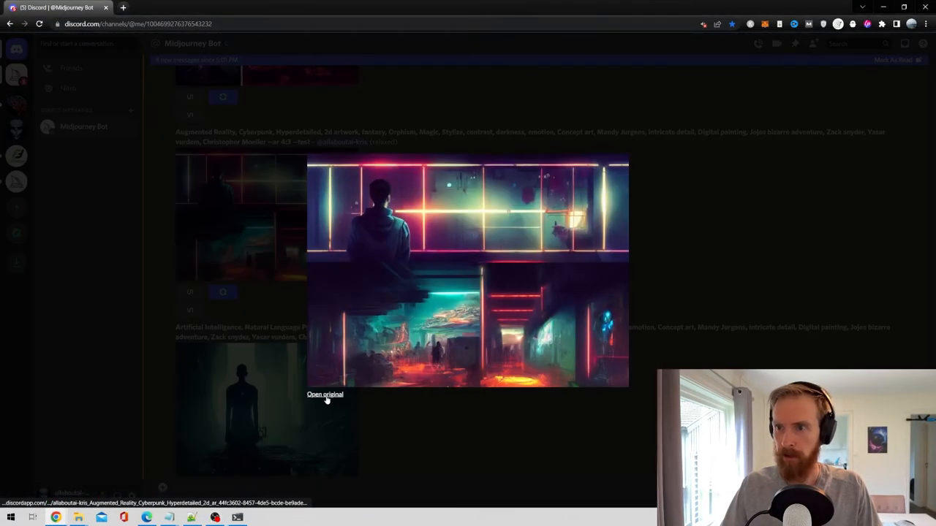
pyautogui.click(323, 394)
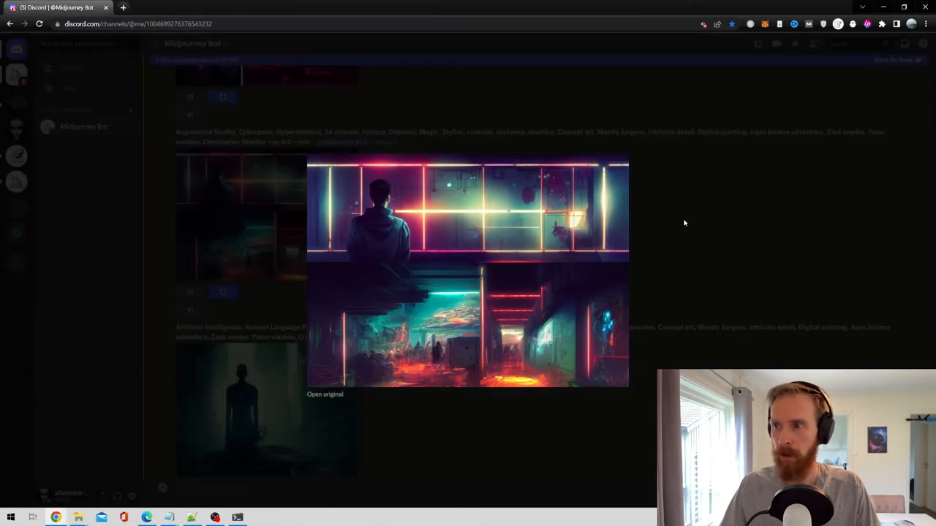
pyautogui.click(683, 223)
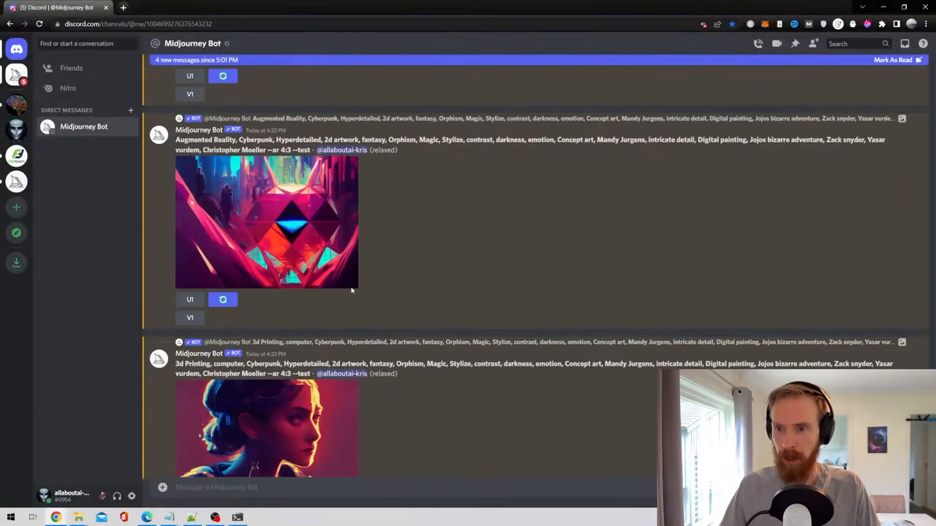
pyautogui.scroll(-3)
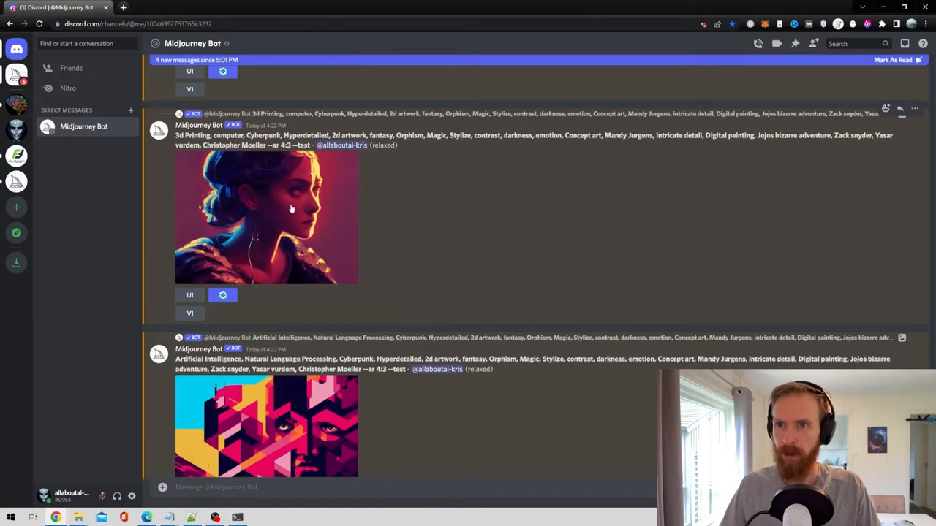
pyautogui.scroll(-3)
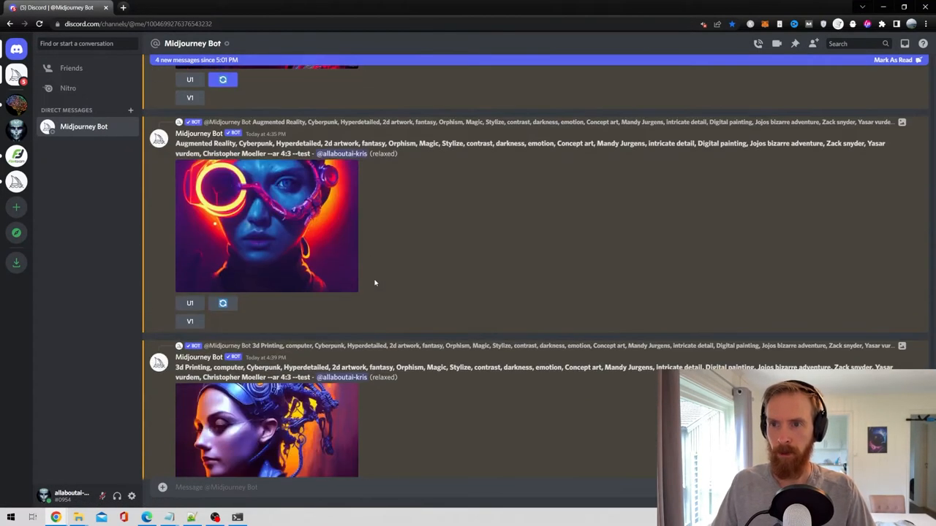
pyautogui.scroll(-3)
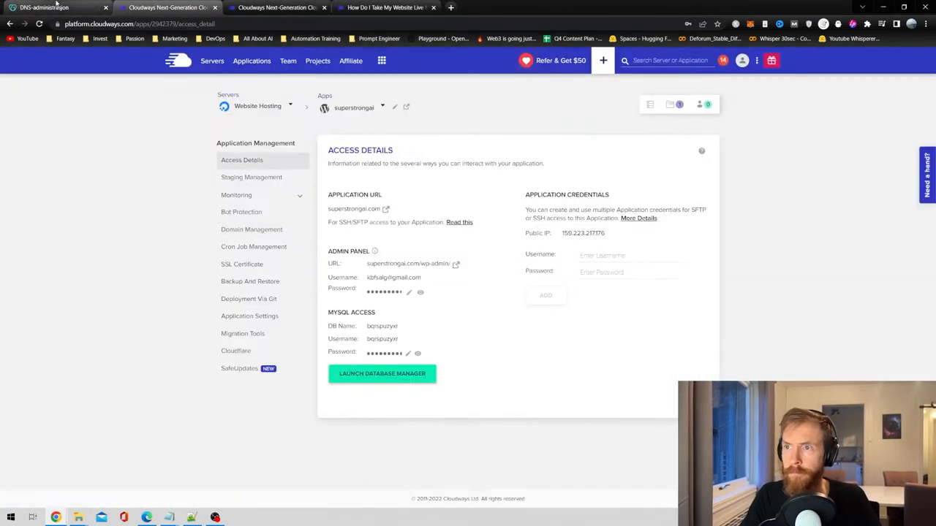
# Show the superstrongai application's Access Details with the admin panel URL and credentials
pyautogui.click(242, 264)
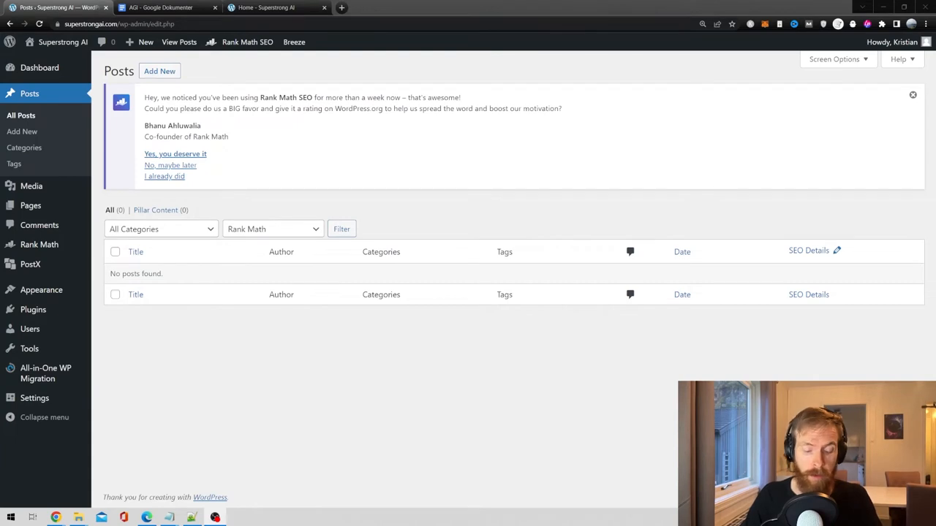
pyautogui.moveTo(313, 382)
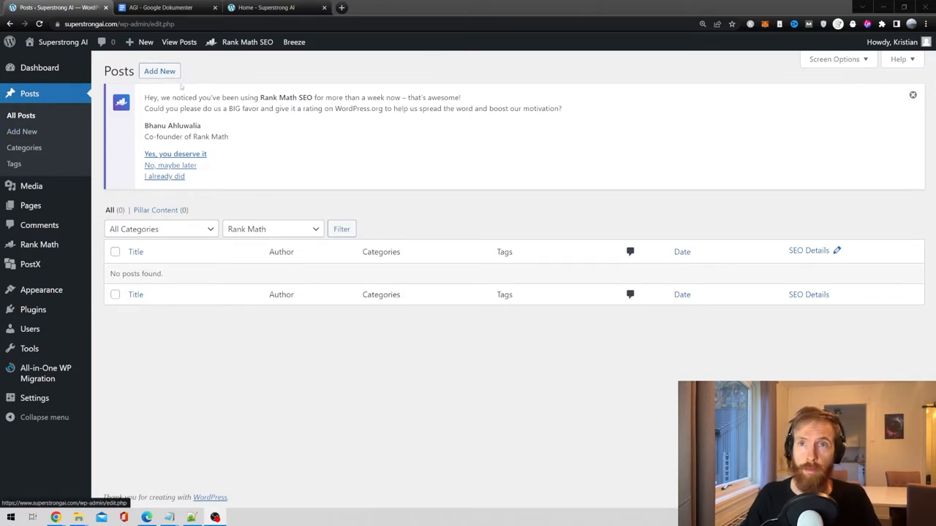
# Create a new blank post from the All Posts list
pyautogui.click(160, 71)
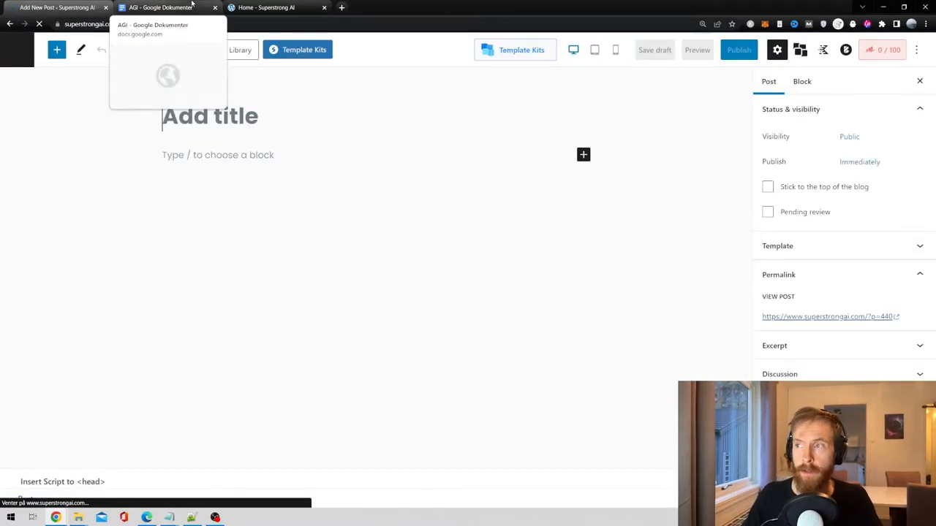
# Copy the 'Artificial General Intelligence (AGI)' title into the post, then copy the article body
pyautogui.click(168, 8)
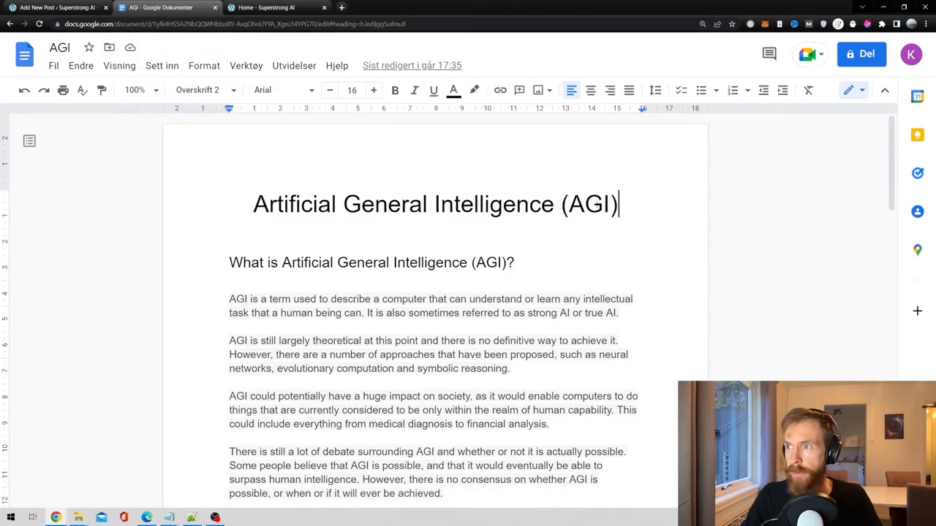
pyautogui.tripleClick(436, 205)
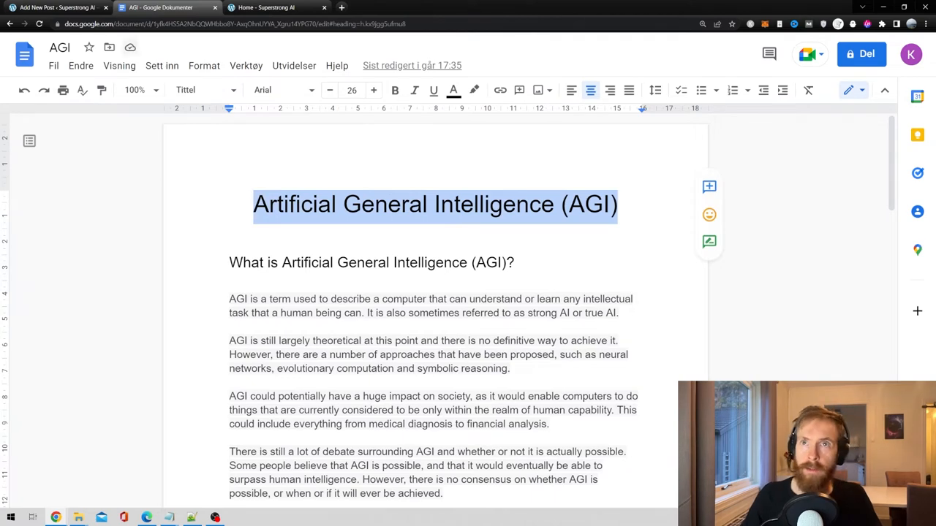
pyautogui.click(51, 8)
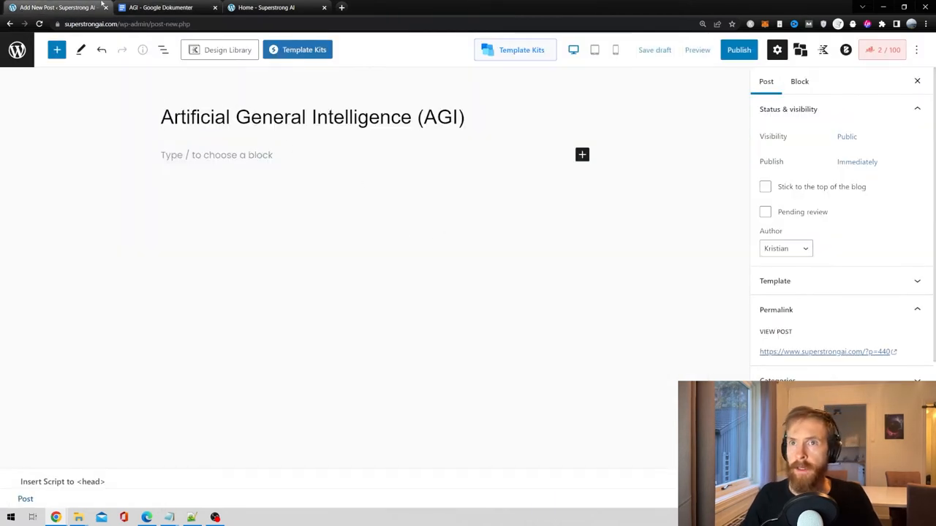
pyautogui.click(168, 8)
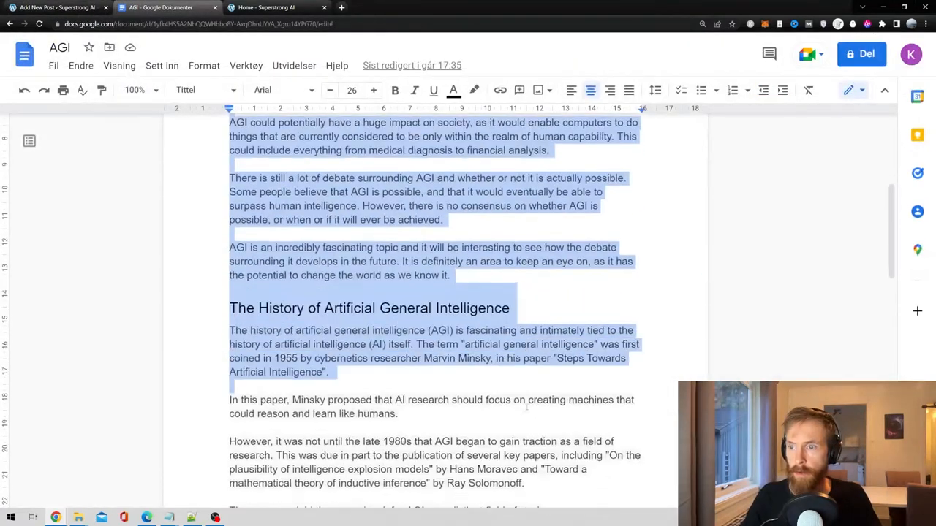
pyautogui.scroll(-3)
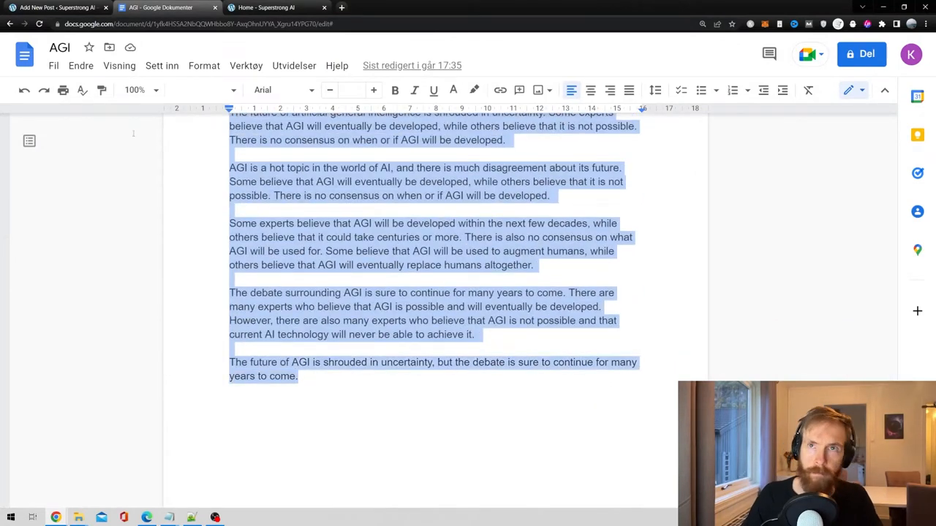
pyautogui.click(55, 8)
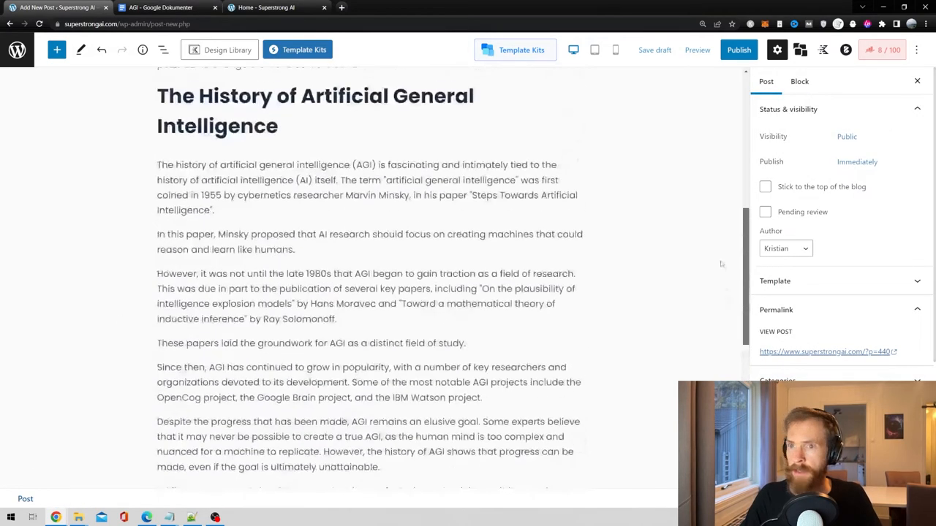
# Paste the AGI article body and check its paragraphs, title and History heading
pyautogui.scroll(-3)
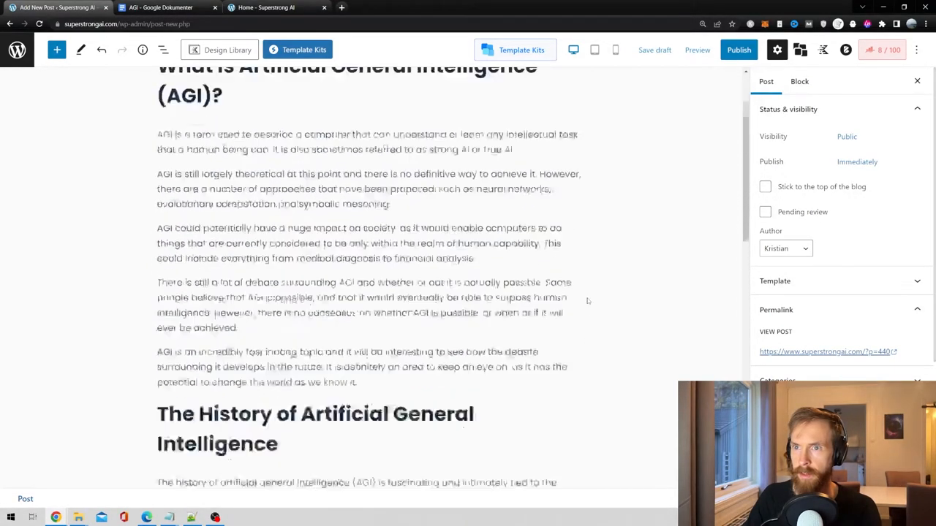
pyautogui.click(366, 354)
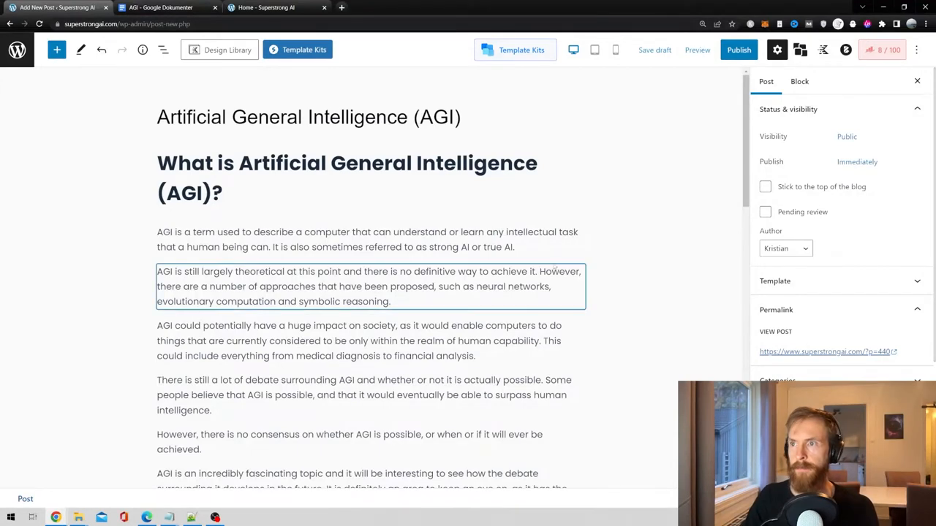
pyautogui.click(469, 117)
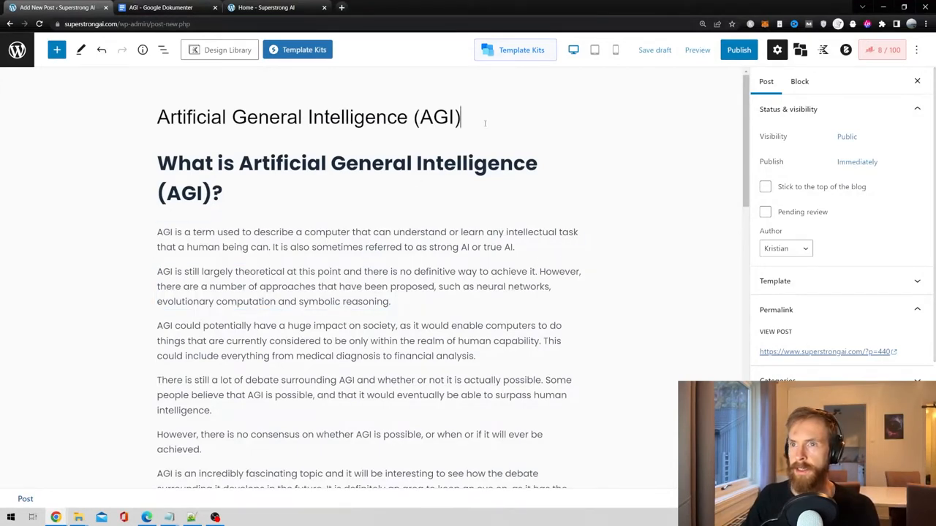
pyautogui.click(347, 178)
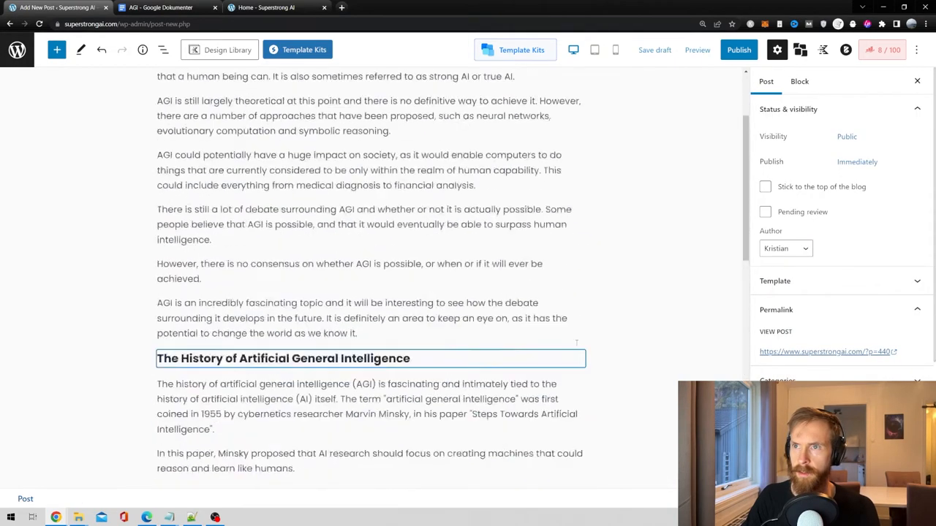
pyautogui.click(612, 50)
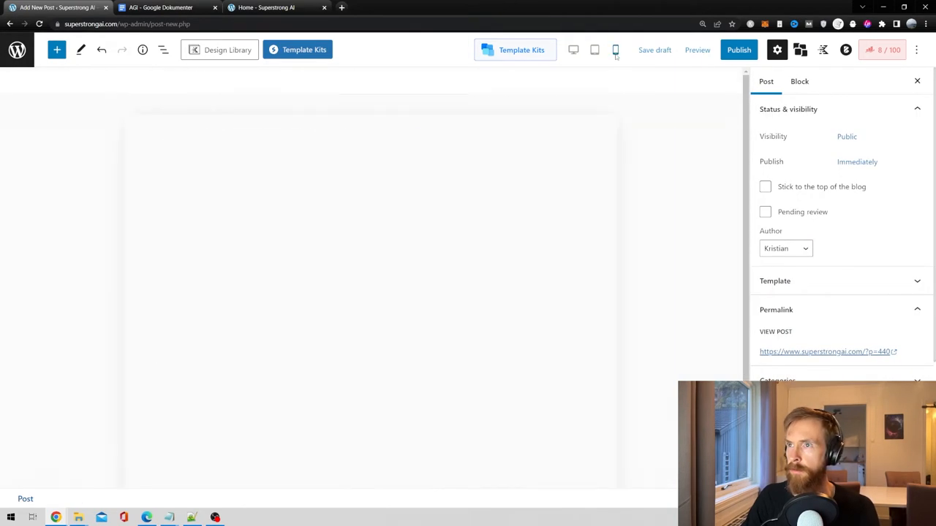
# Preview the AGI post in mobile view and scroll through it
pyautogui.click(614, 50)
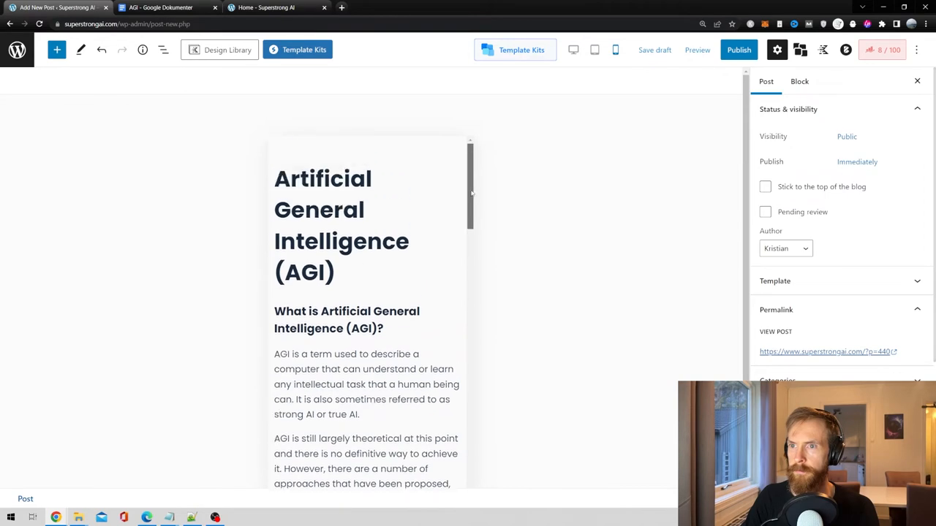
pyautogui.scroll(-3)
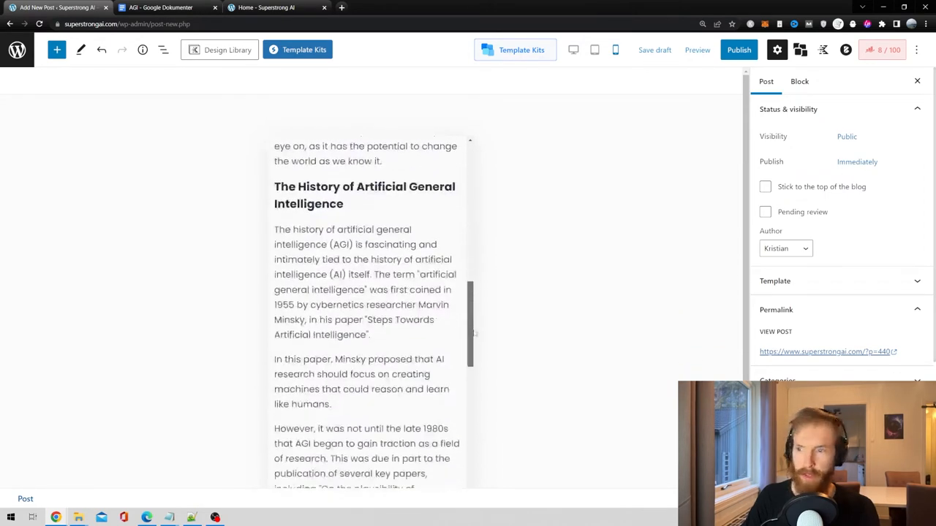
pyautogui.scroll(-3)
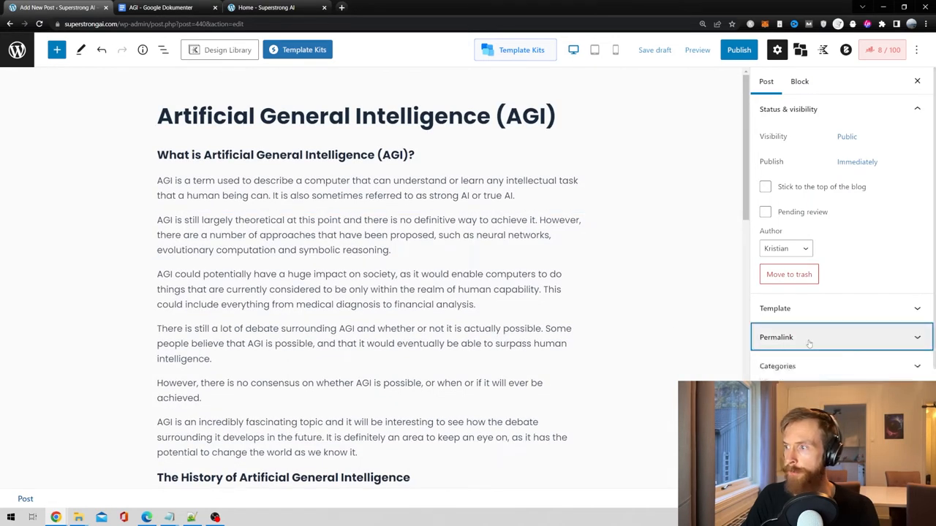
# Tick the AGI category, confirm the 'artificial-general-intelligence' slug, and save the draft
pyautogui.click(776, 366)
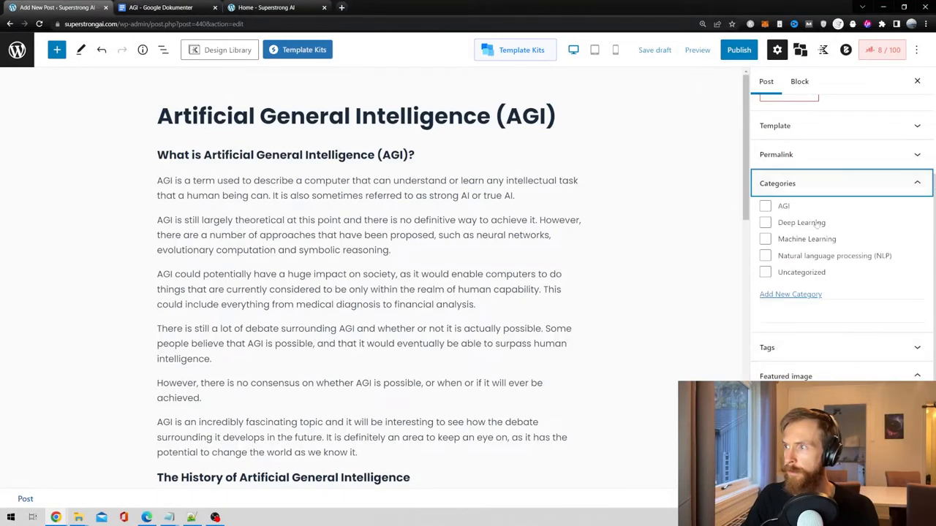
pyautogui.click(765, 206)
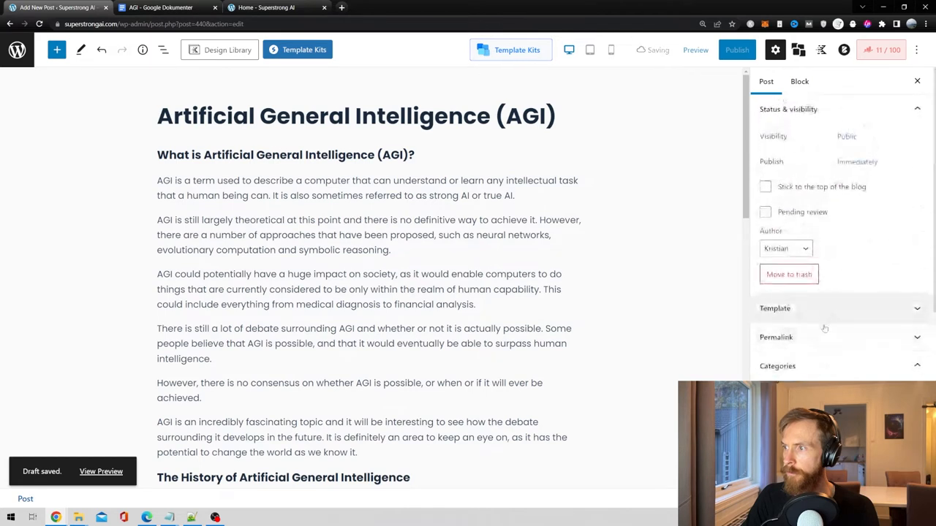
pyautogui.click(776, 337)
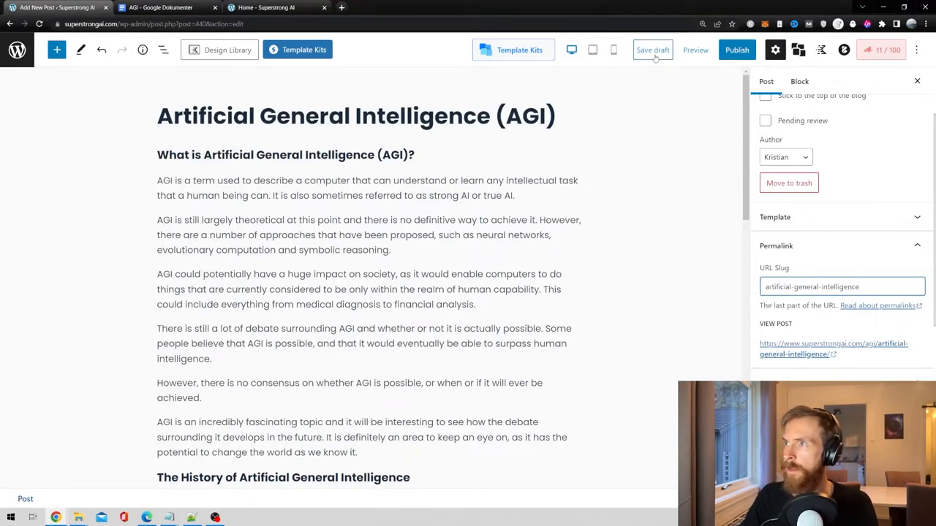
pyautogui.click(653, 50)
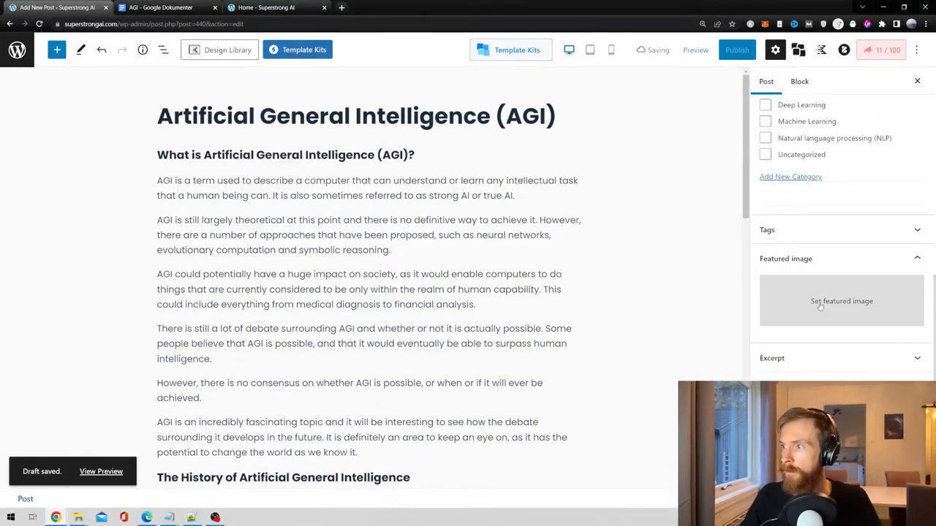
# Upload the purple cyberpunk sphere image e.jpg as the AGI post's featured image
pyautogui.click(841, 301)
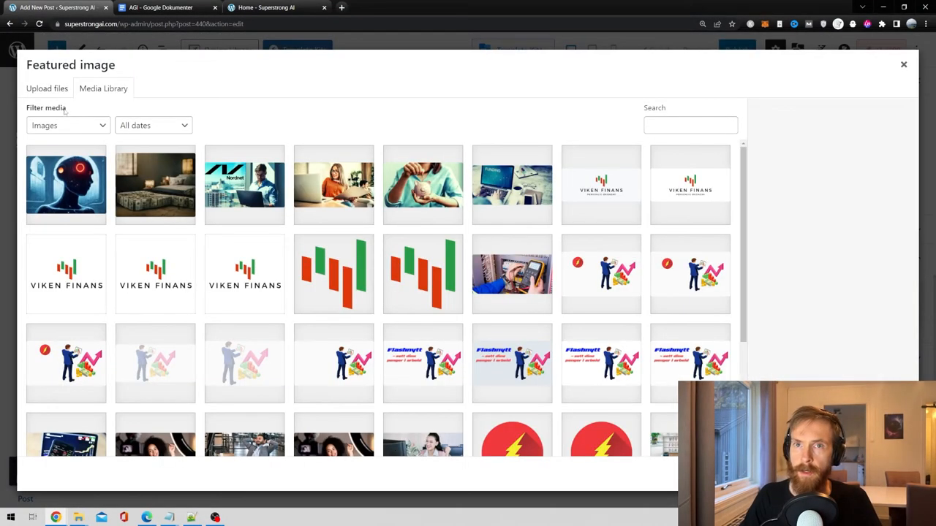
pyautogui.click(48, 88)
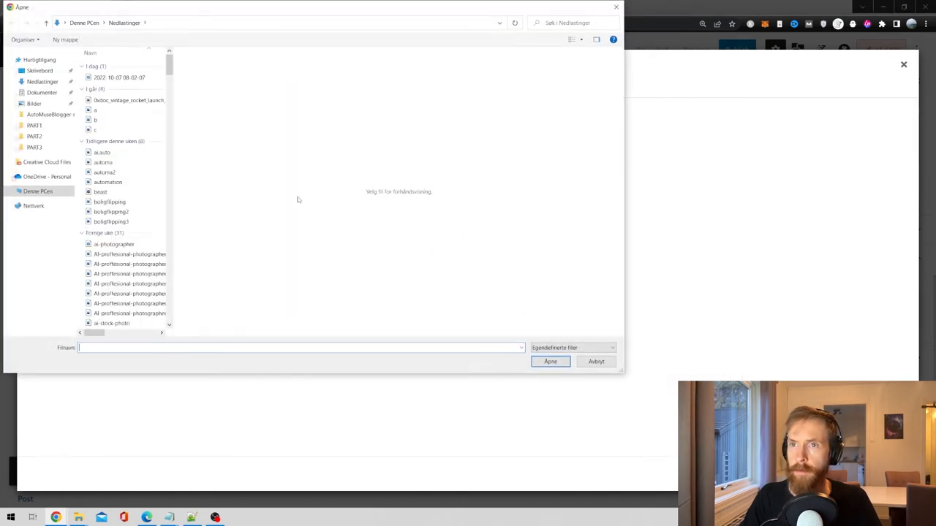
pyautogui.click(95, 189)
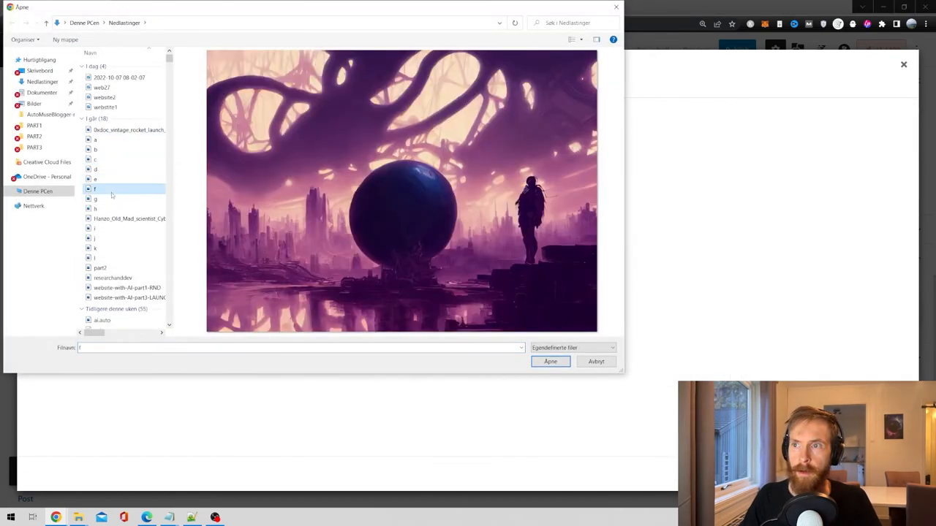
pyautogui.click(94, 179)
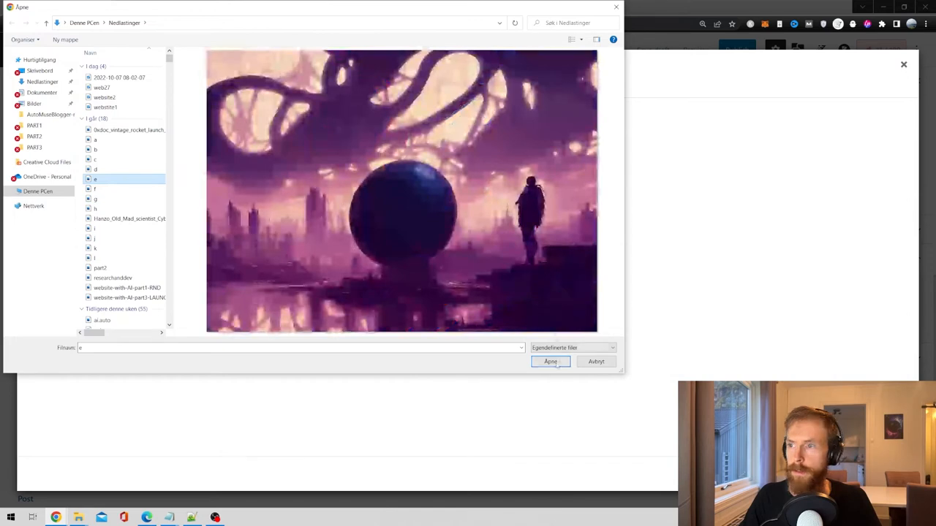
pyautogui.click(550, 361)
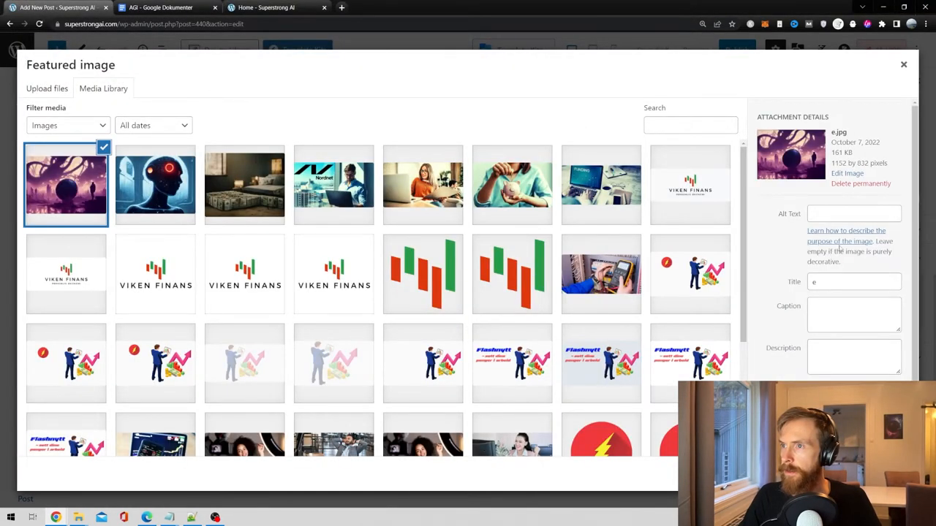
pyautogui.write('p')
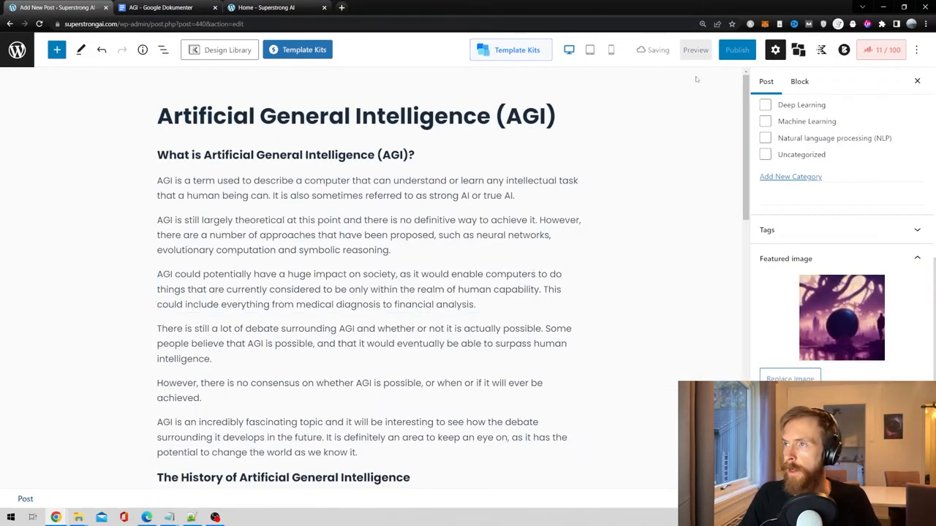
# Preview the AGI post and scroll through it with its purple sphere image
pyautogui.click(695, 50)
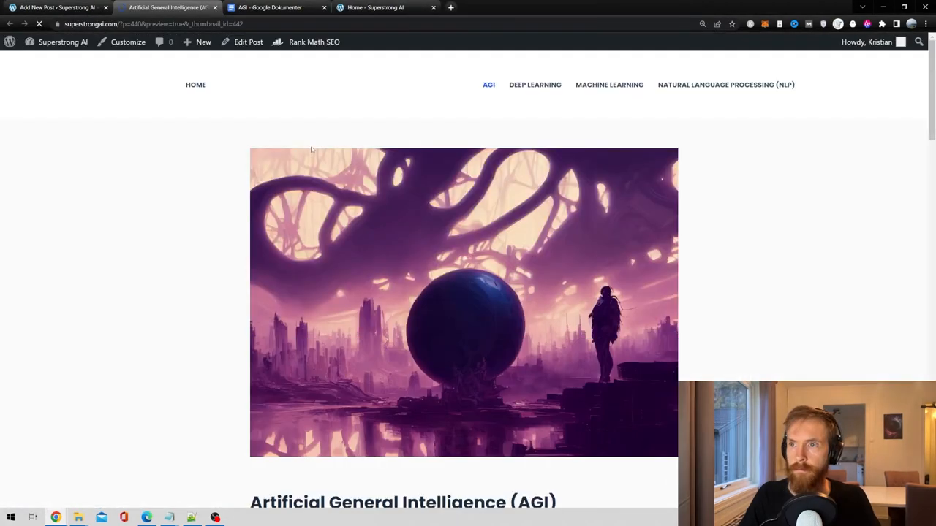
pyautogui.scroll(-3)
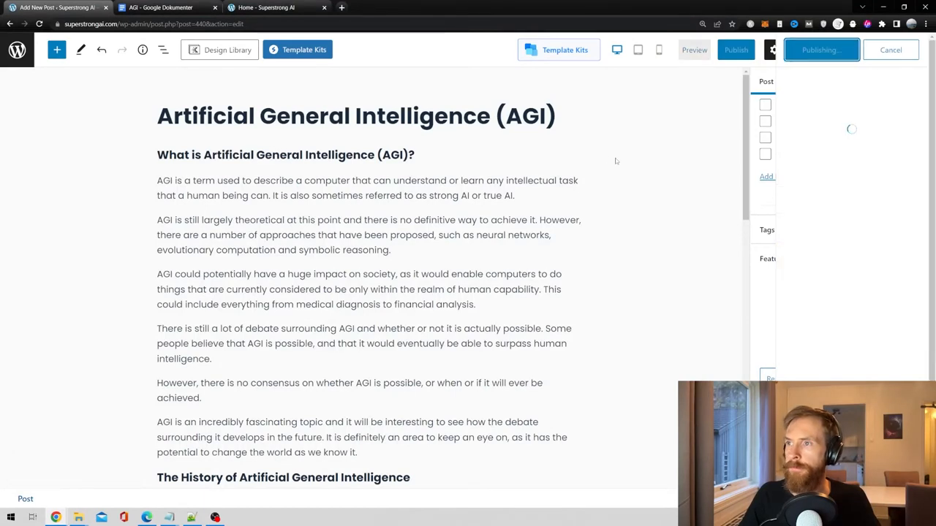
# Scroll the Superstrong AI homepage to find the AGI post beside Deep Learning, NLP, Machine Learning
pyautogui.click(822, 50)
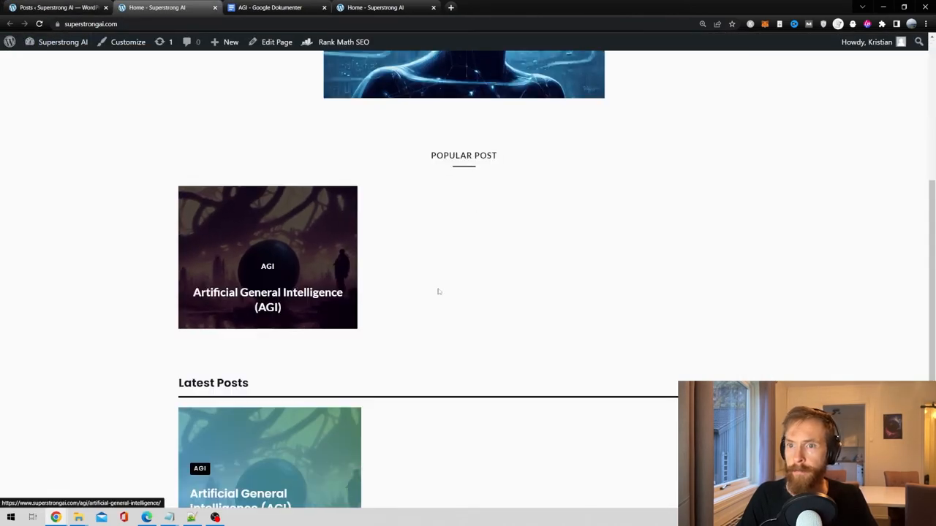
pyautogui.scroll(3)
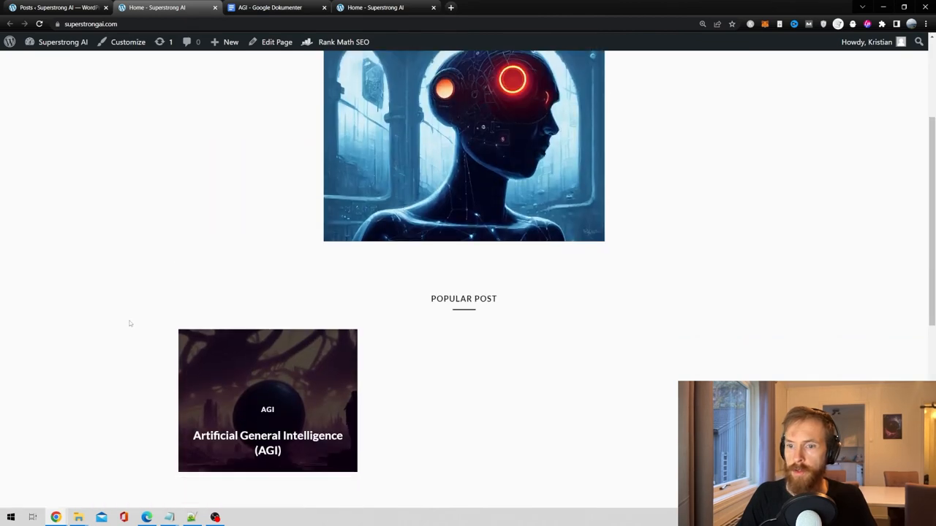
pyautogui.scroll(-3)
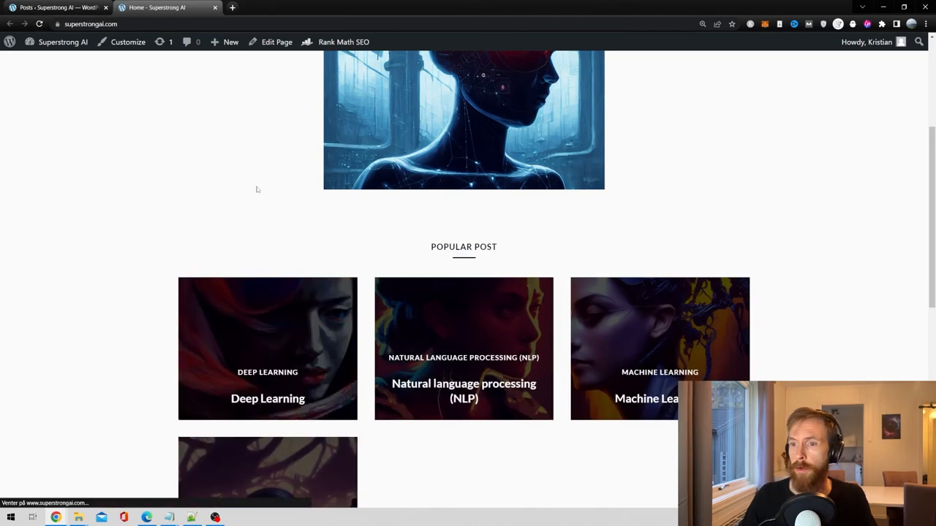
pyautogui.scroll(-3)
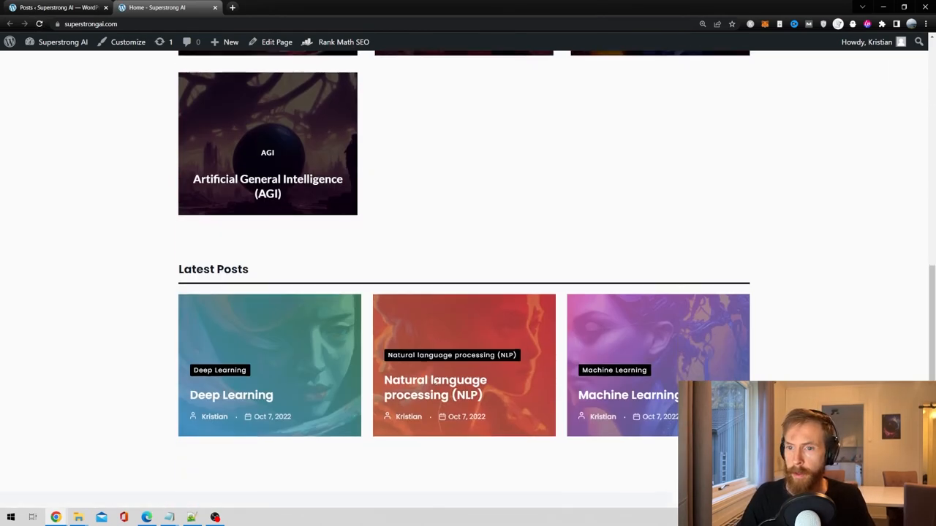
pyautogui.scroll(3)
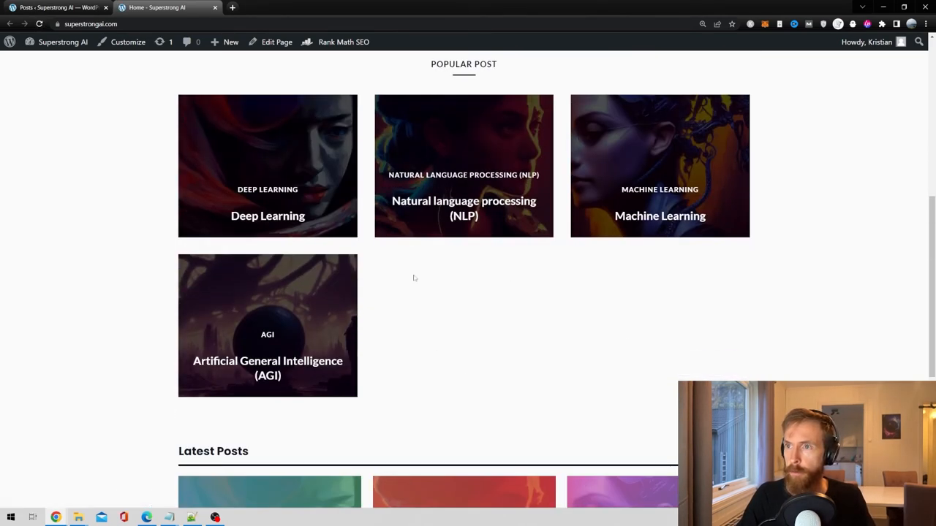
pyautogui.scroll(3)
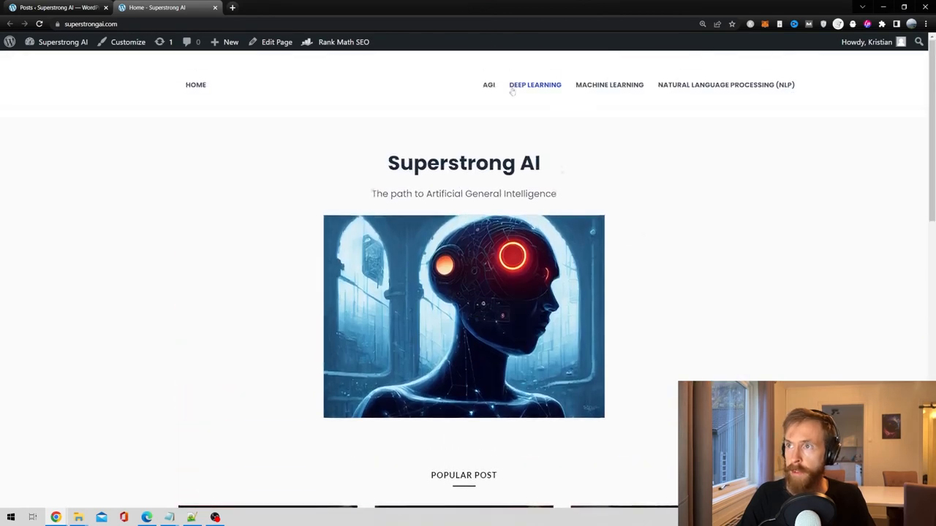
pyautogui.click(535, 85)
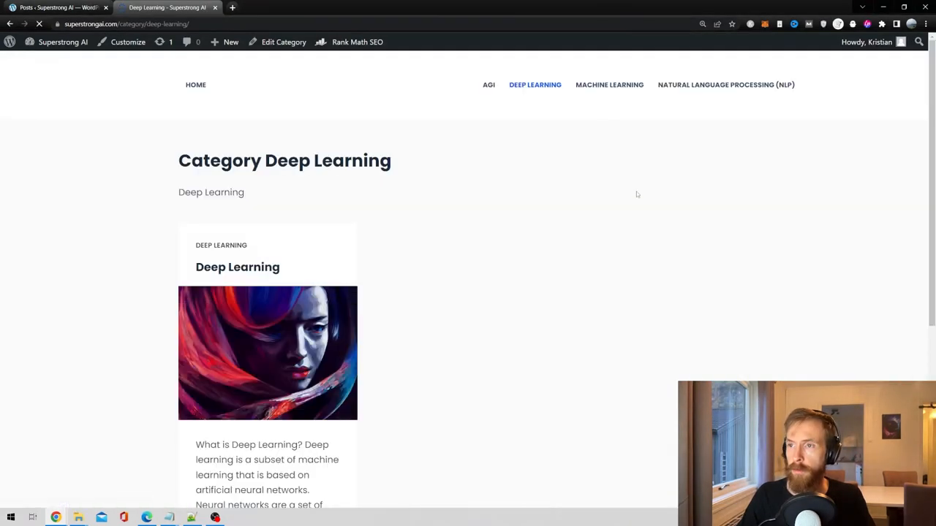
pyautogui.click(609, 84)
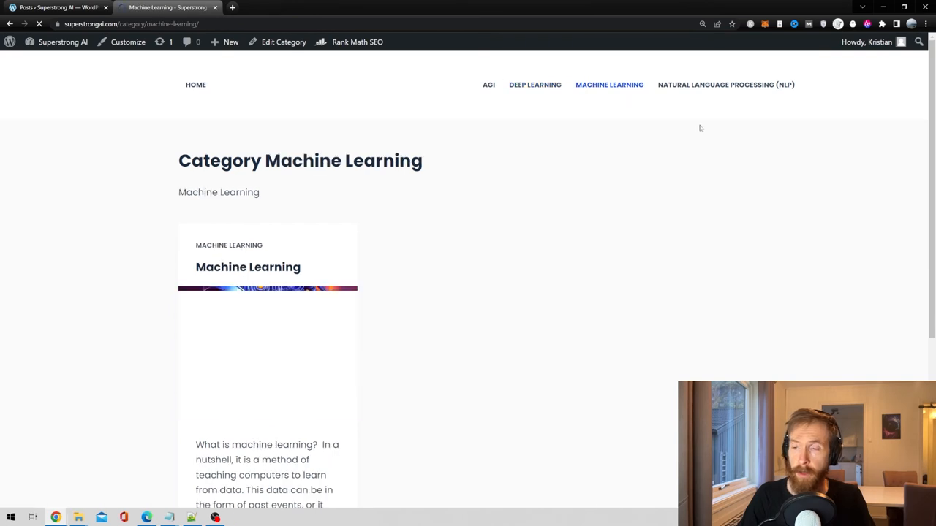
pyautogui.click(727, 84)
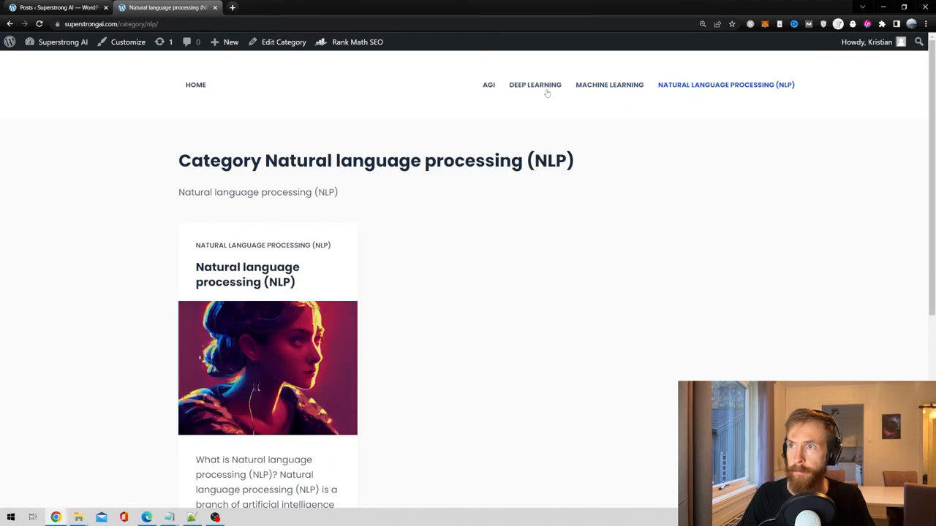
pyautogui.click(487, 84)
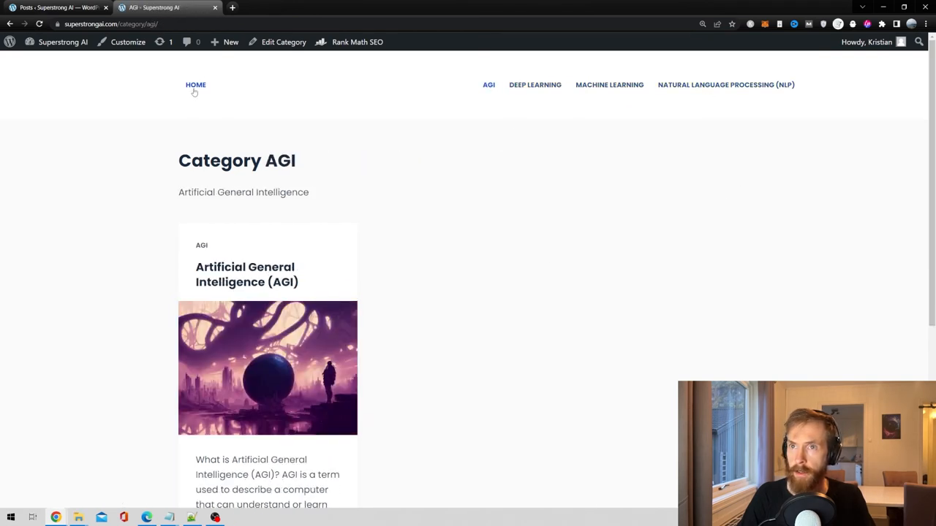
pyautogui.click(195, 85)
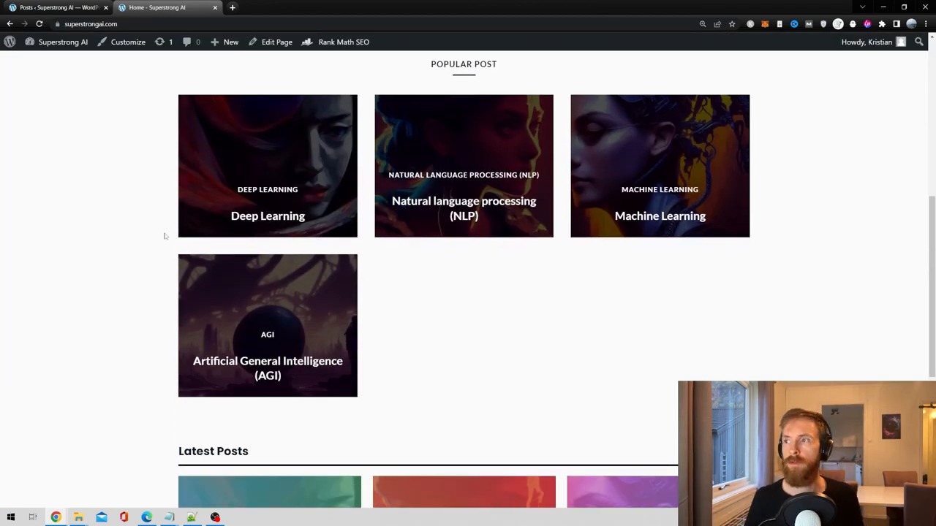
pyautogui.moveTo(183, 227)
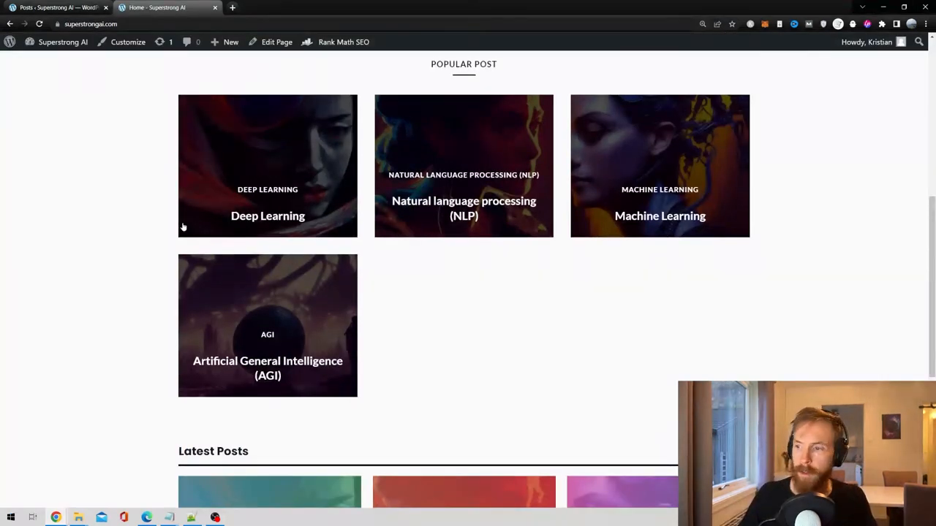
pyautogui.moveTo(516, 343)
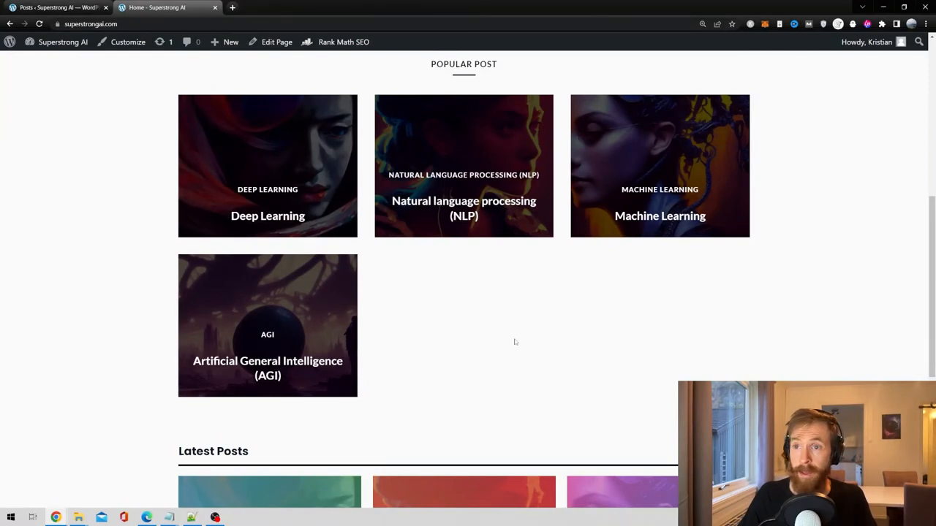